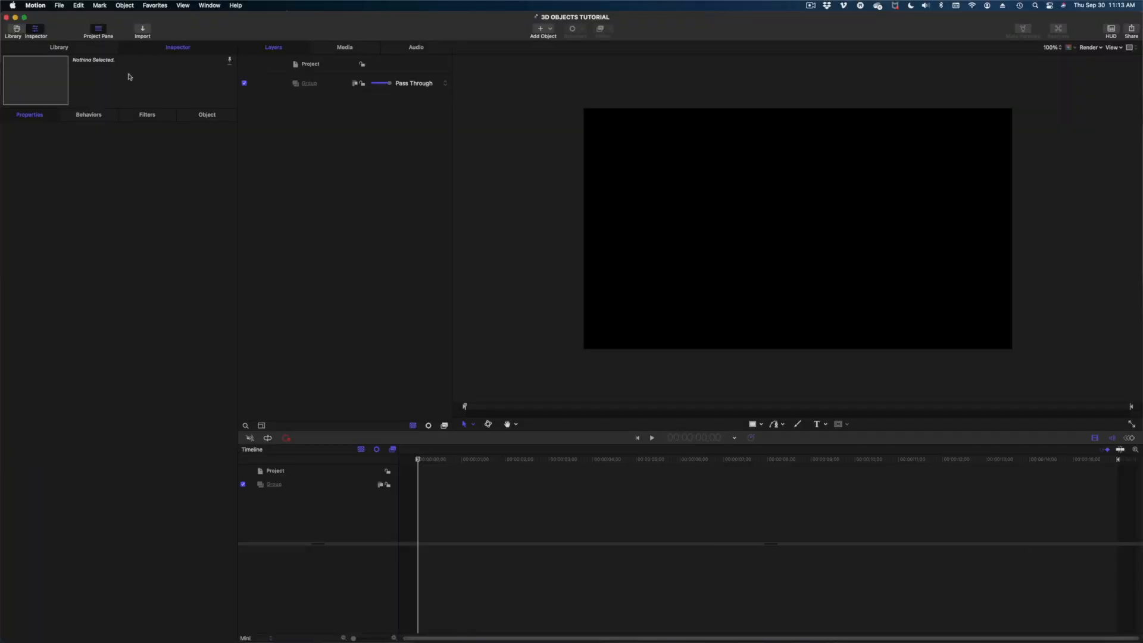
# - Browse the Library's 3D Objects and preview the Cone and Bowling Ball models
pyautogui.click(12, 30)
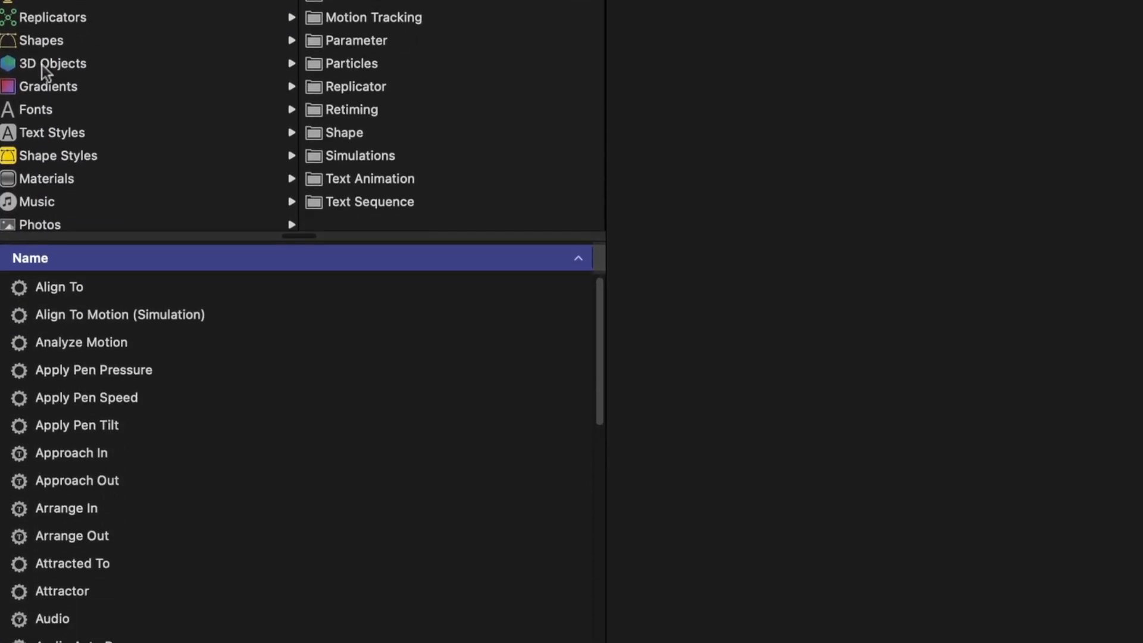
pyautogui.click(52, 63)
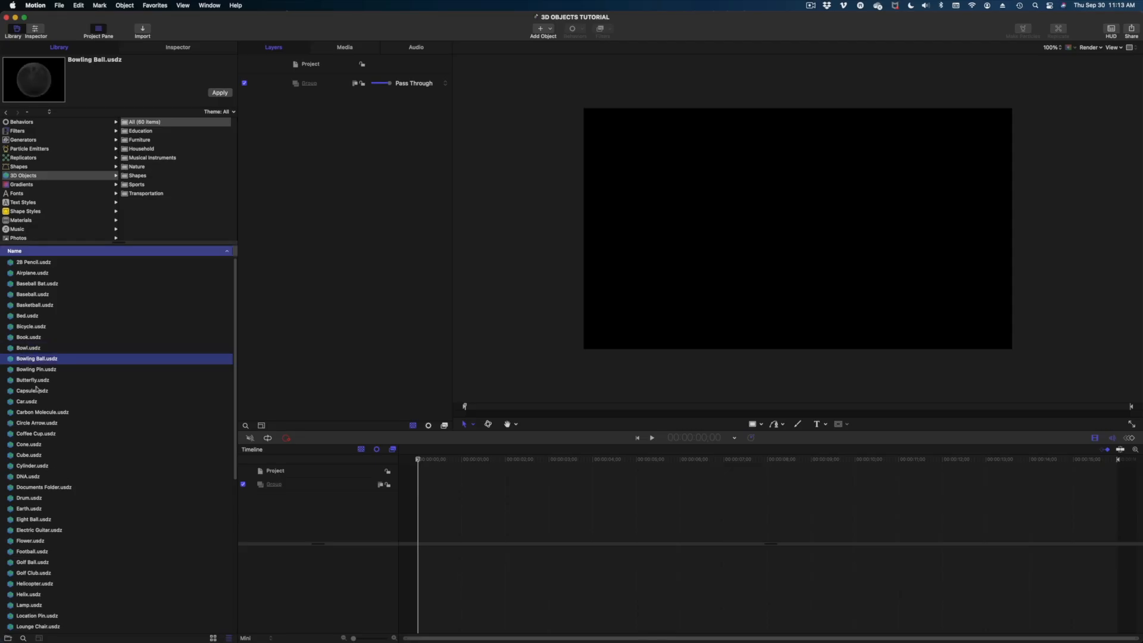
pyautogui.click(29, 444)
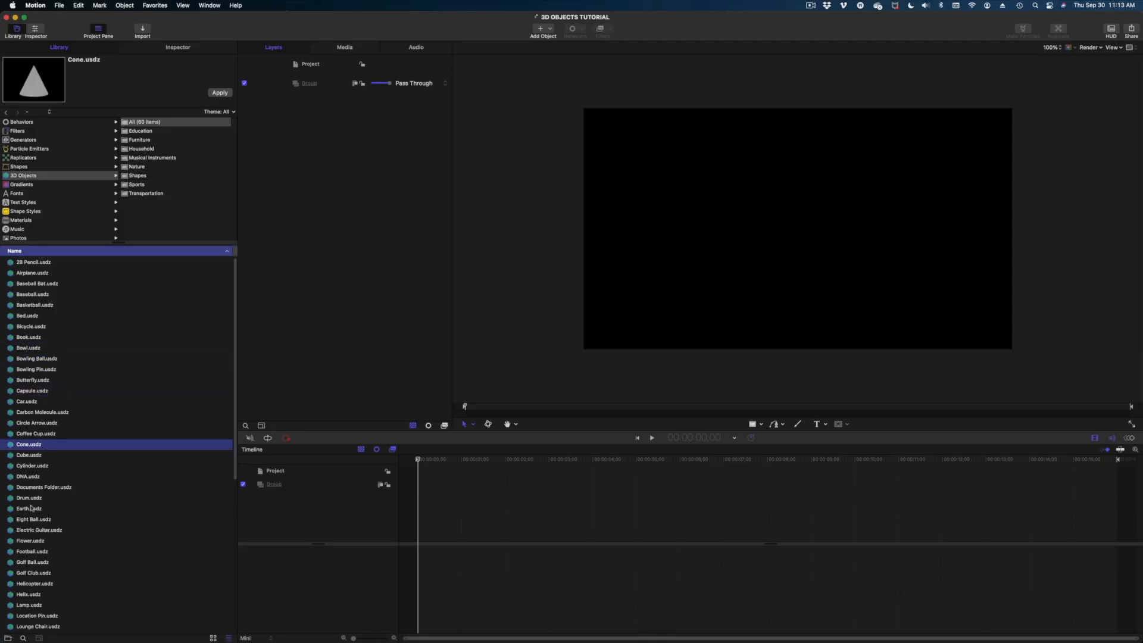
pyautogui.click(33, 519)
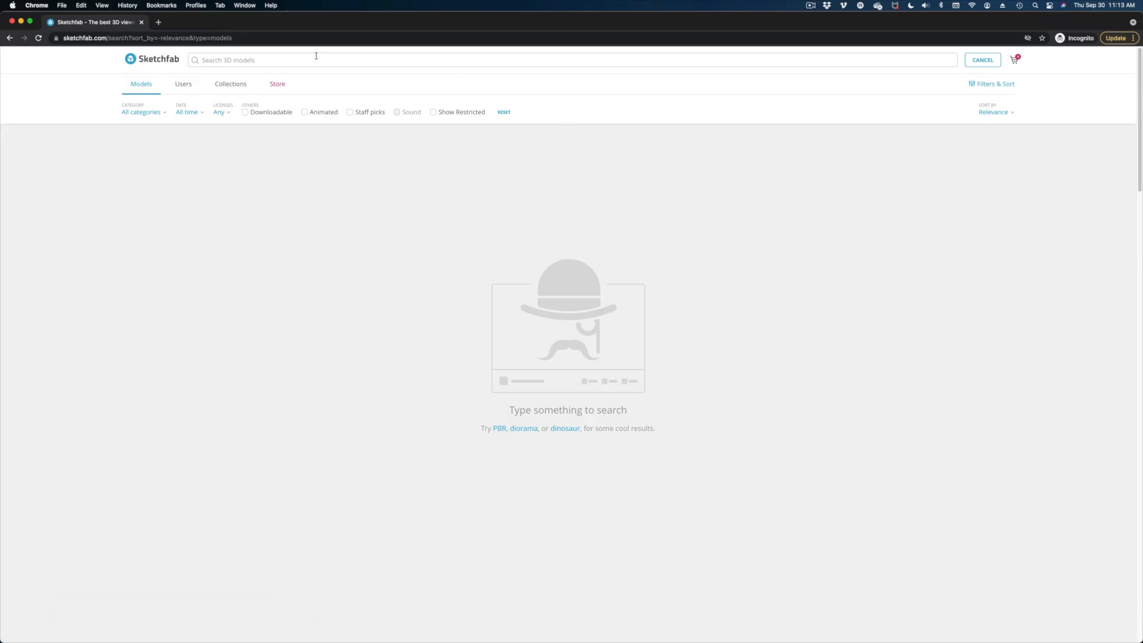
# - Search Sketchfab for 'USDZ DRONE' models and scan the results
pyautogui.write('USDZ')
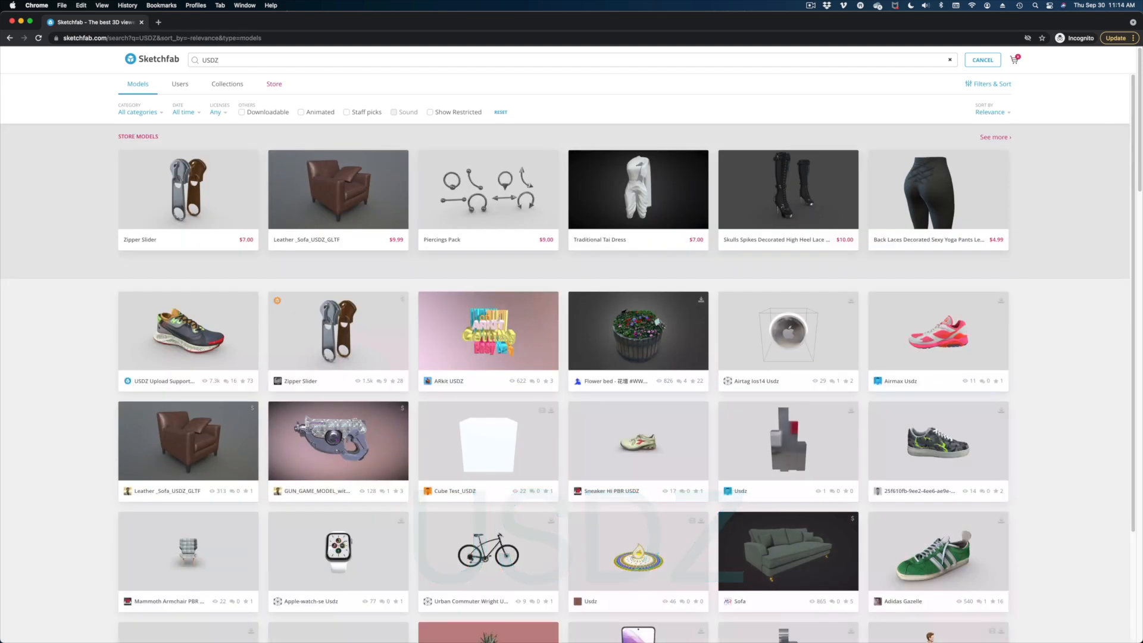
pyautogui.moveTo(625, 276)
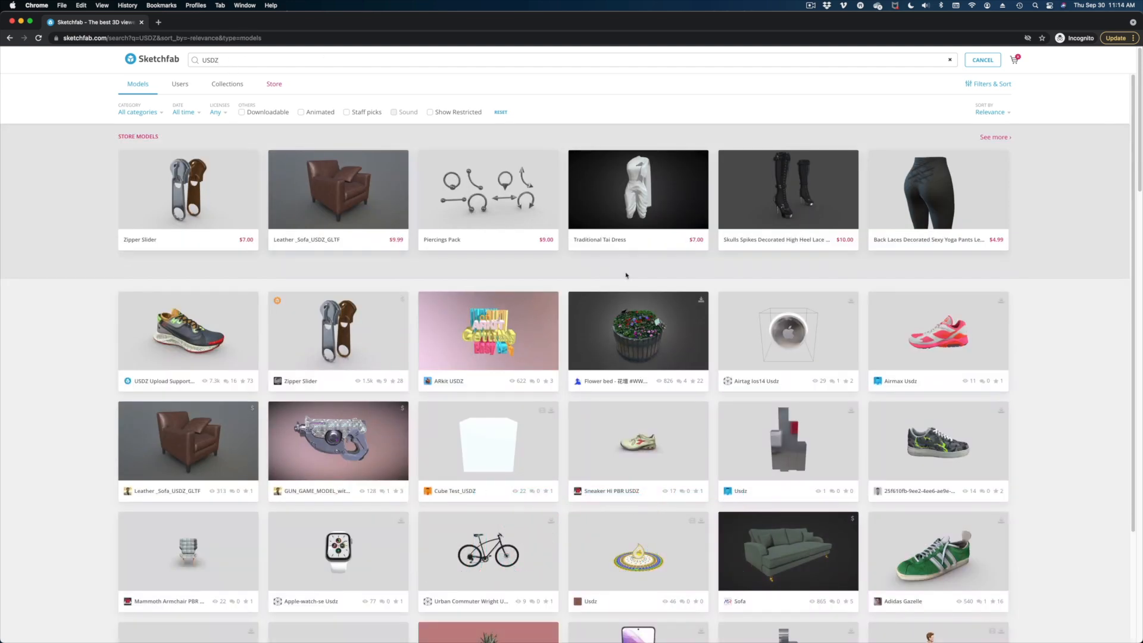
pyautogui.scroll(-3)
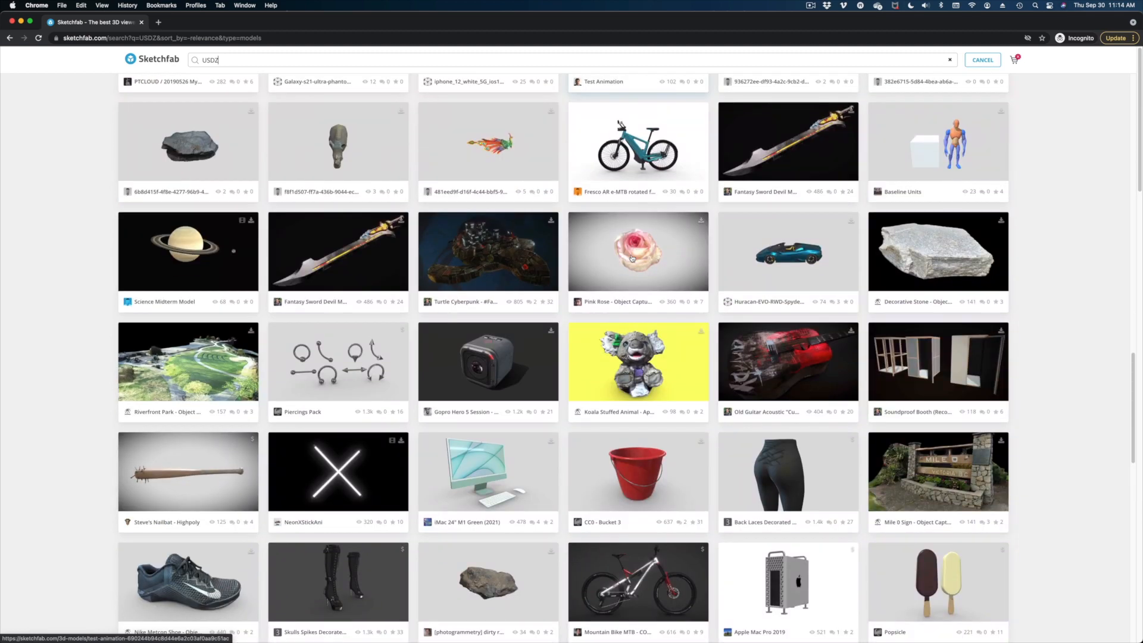
pyautogui.scroll(-3)
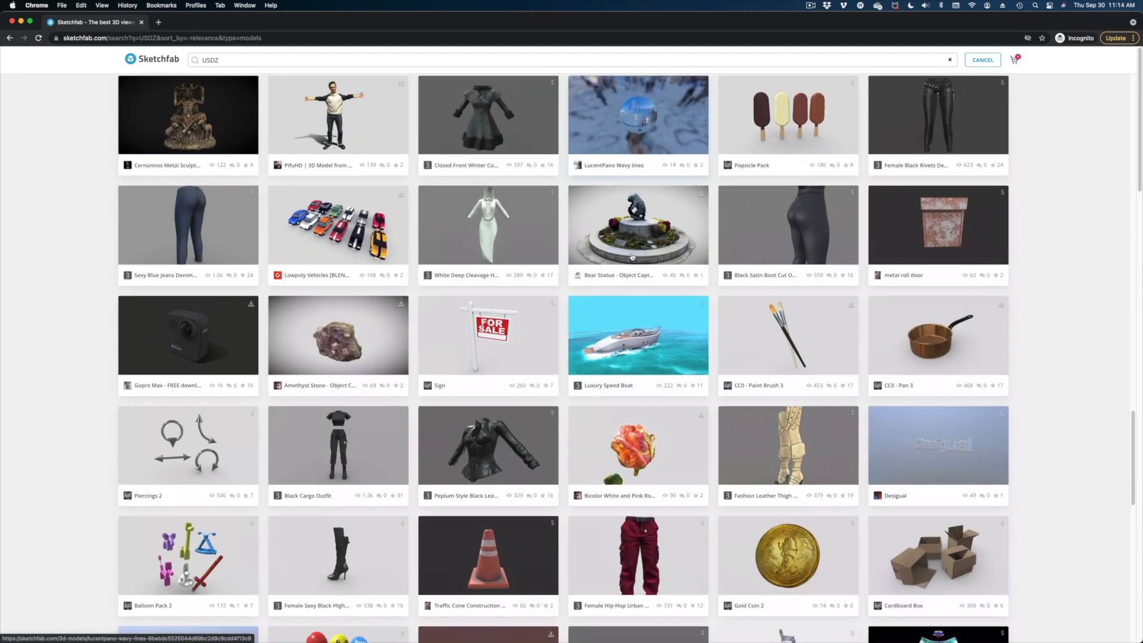
pyautogui.scroll(-3)
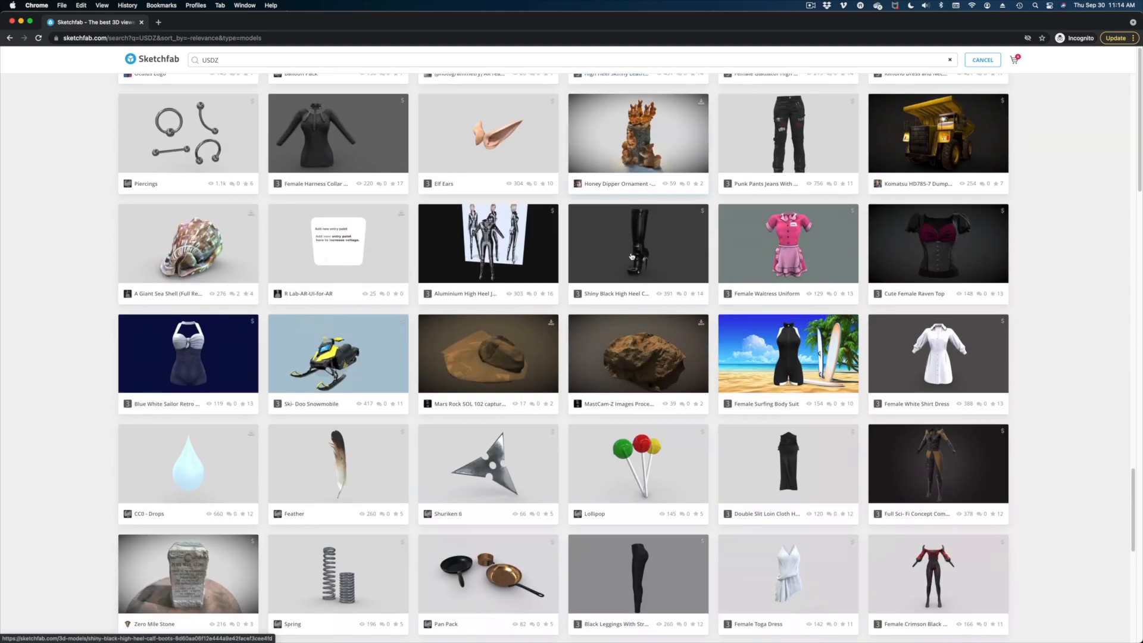
pyautogui.scroll(3)
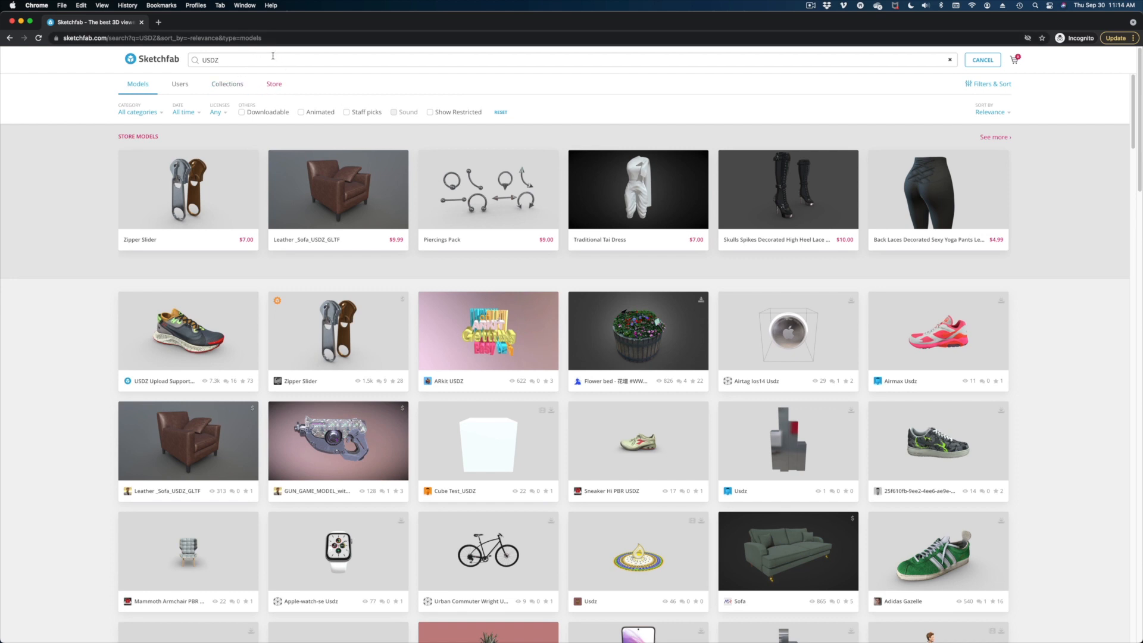
pyautogui.write('DRONE')
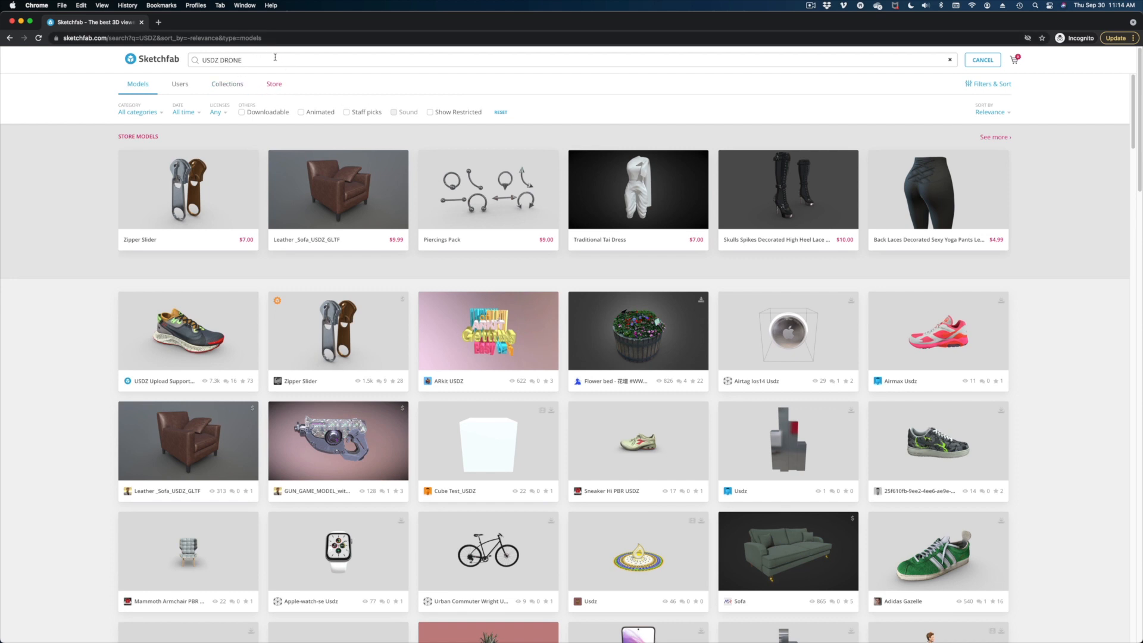
pyautogui.press('Return')
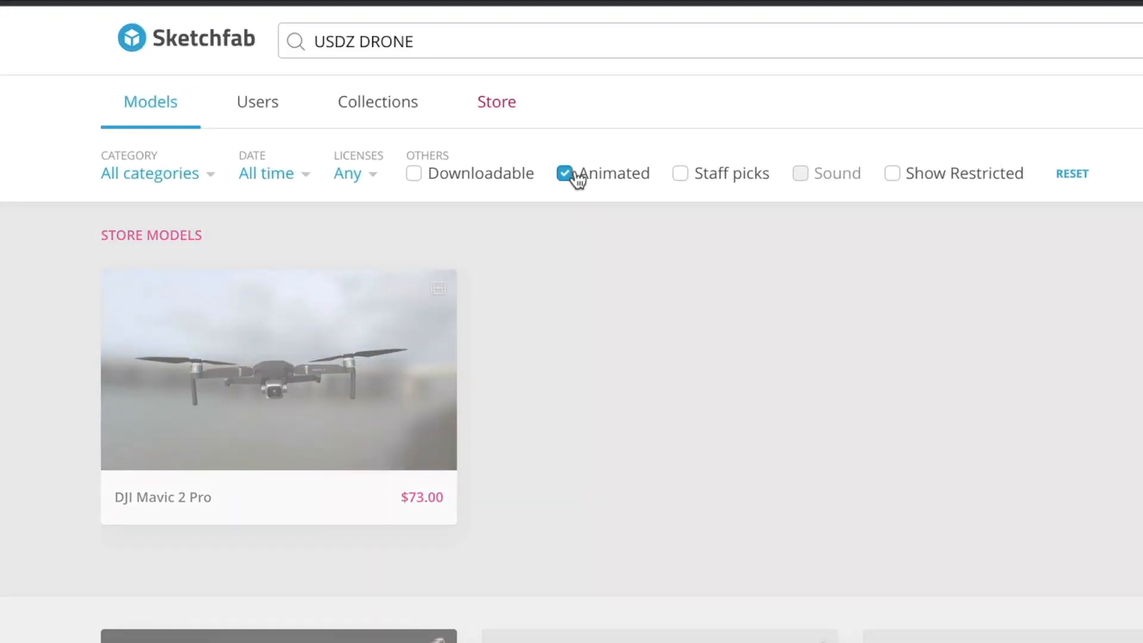
# - Go to the DJI Mavic 2 Pro model page and pause its animation preview
pyautogui.click(278, 370)
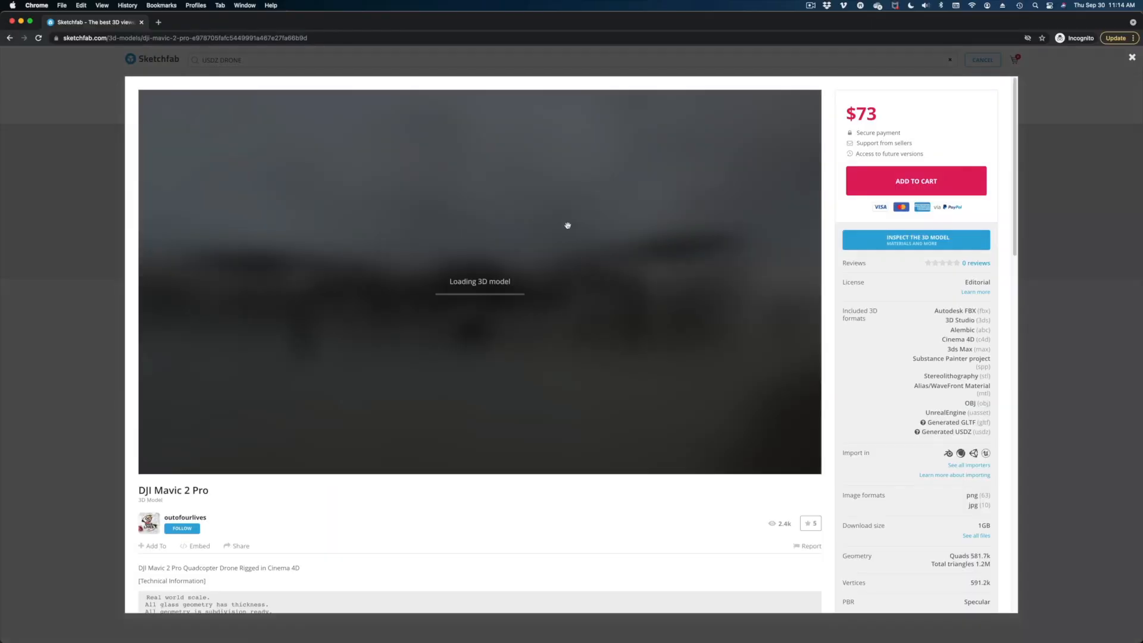
pyautogui.moveTo(555, 458)
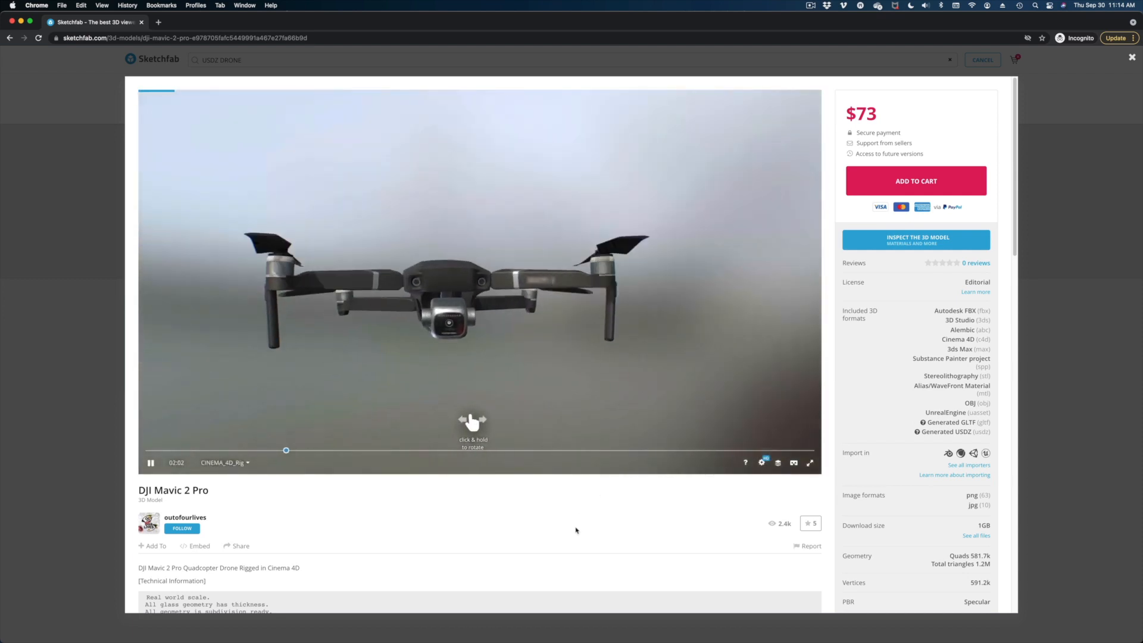
pyautogui.click(150, 462)
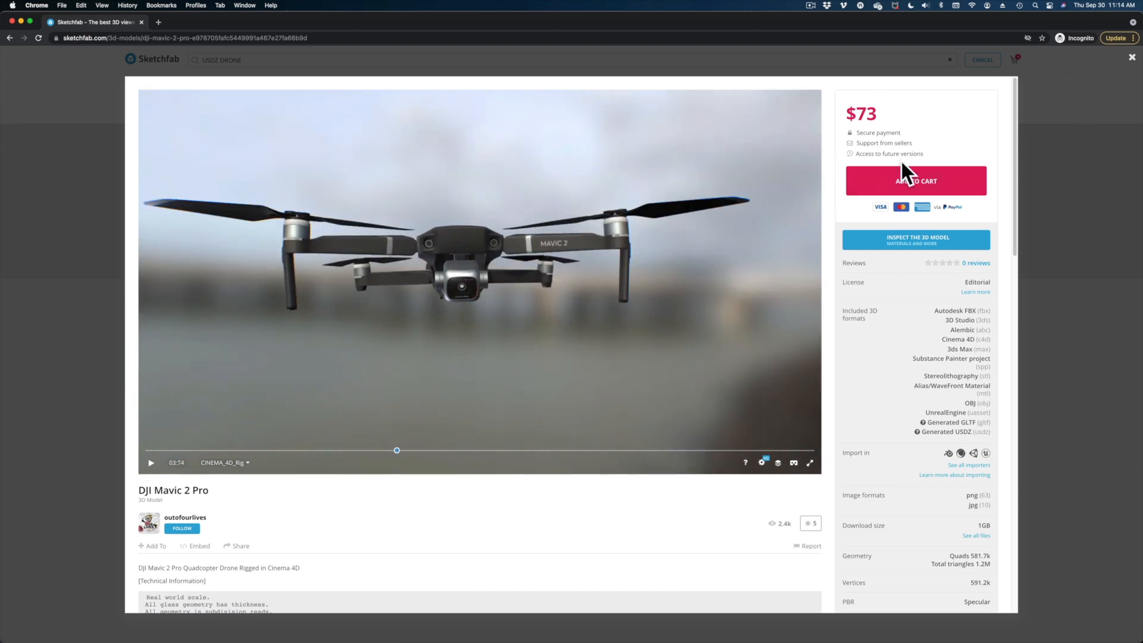
pyautogui.moveTo(931, 164)
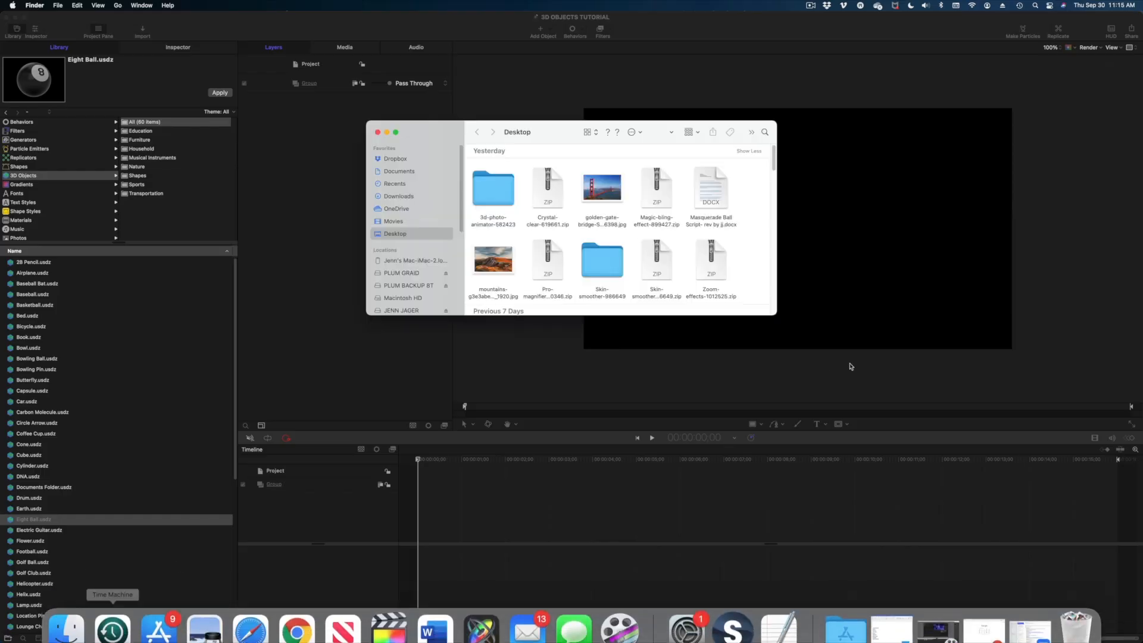
# - Import the DJI_Mavic_2_Pro USDZ file from its Finder folder into the project as a layer
pyautogui.click(401, 308)
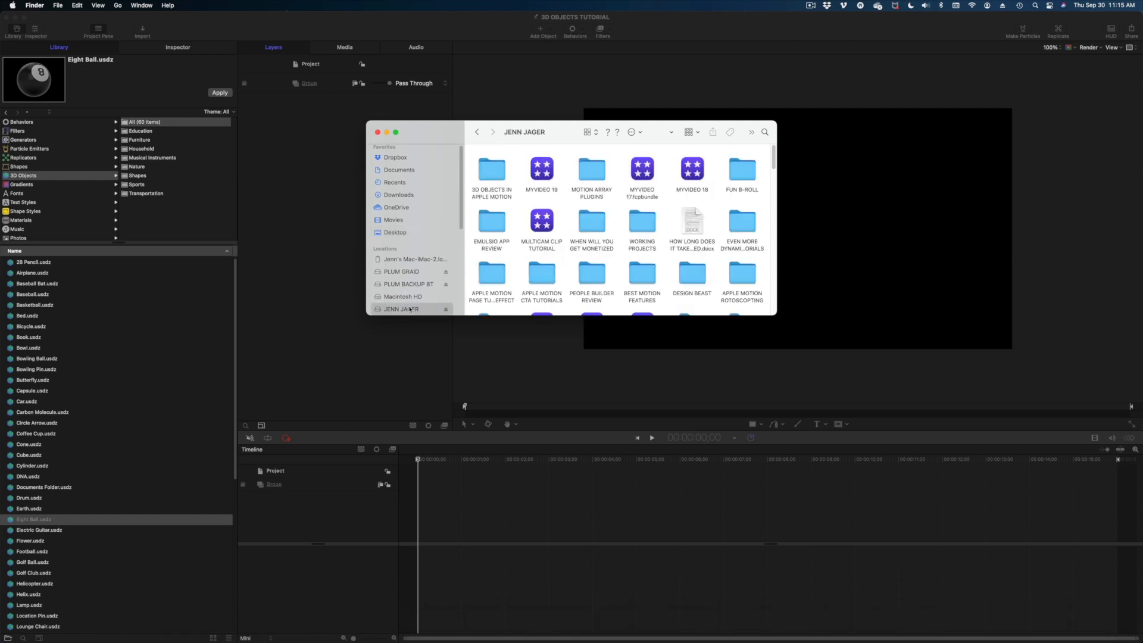
pyautogui.doubleClick(492, 164)
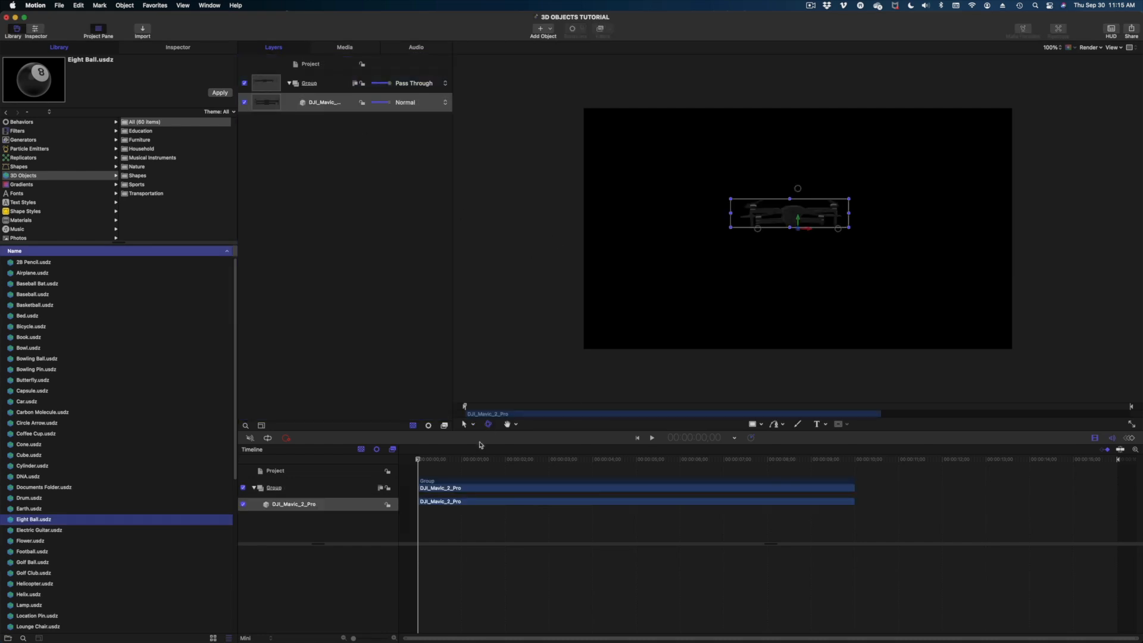
pyautogui.click(608, 459)
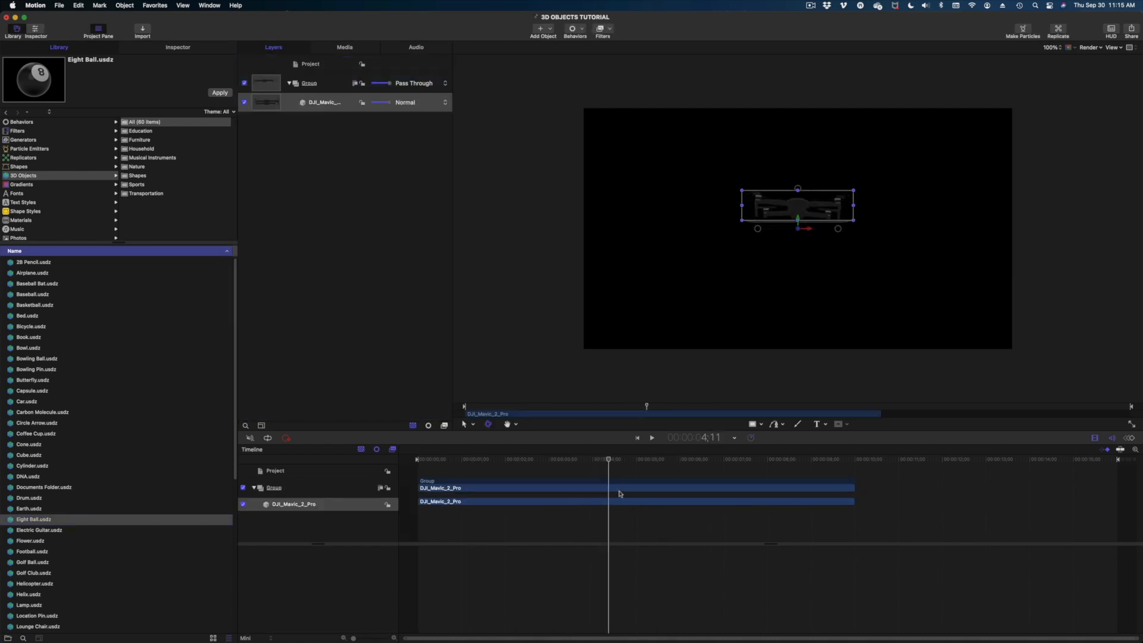
pyautogui.click(550, 459)
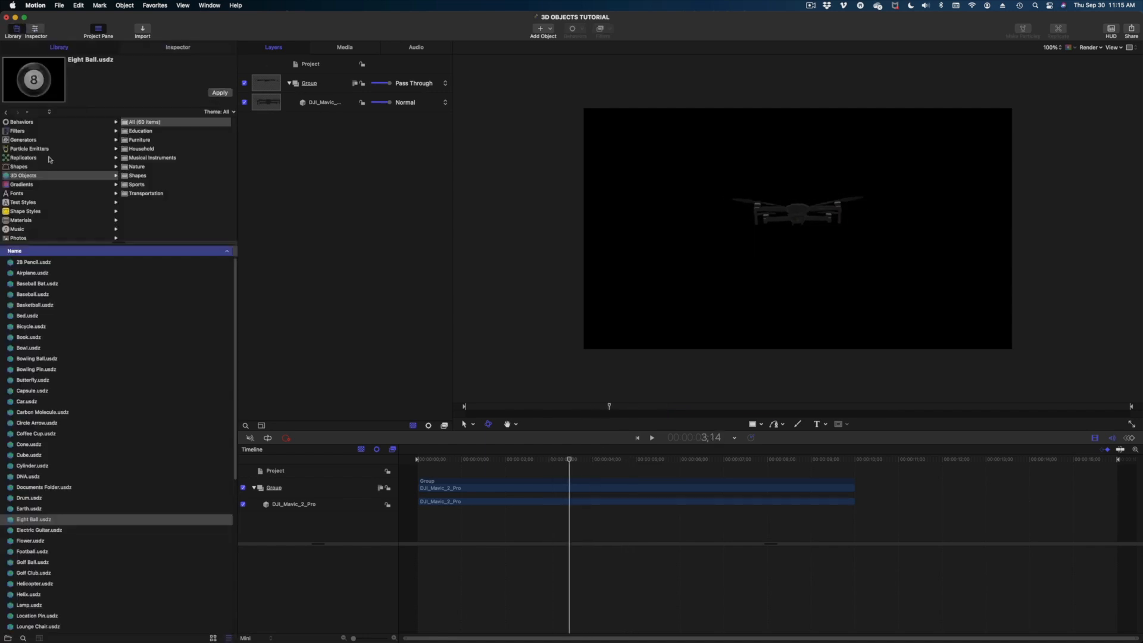
# - Scale the drone to 271% and rotate it about 174° on its Y axis in Properties
pyautogui.click(23, 139)
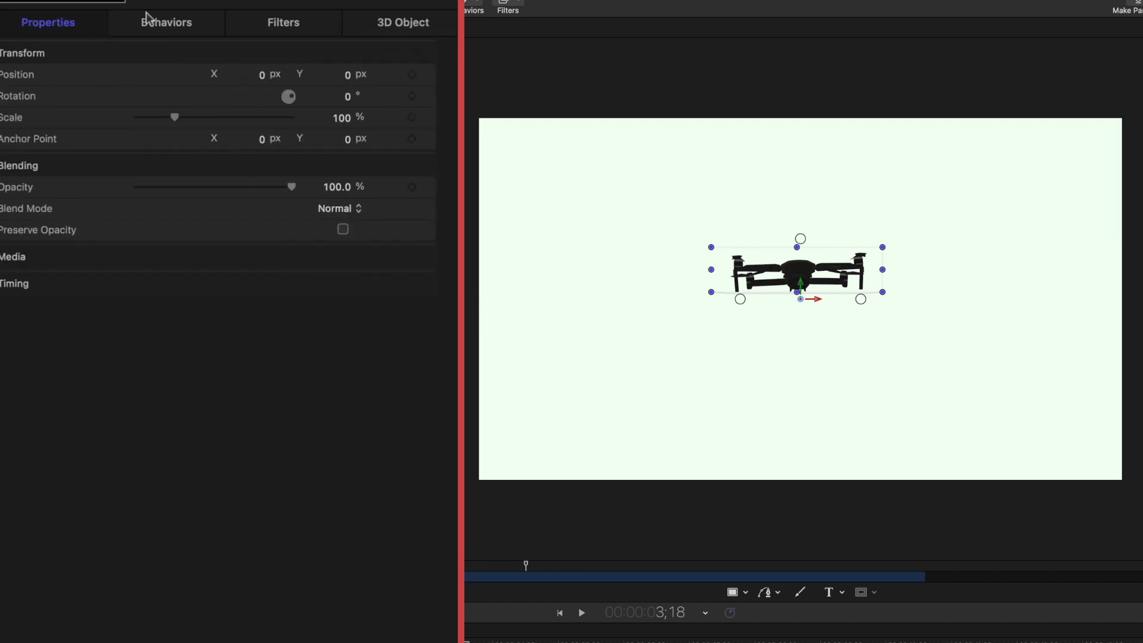
pyautogui.moveTo(175, 118); pyautogui.dragTo(257, 117)
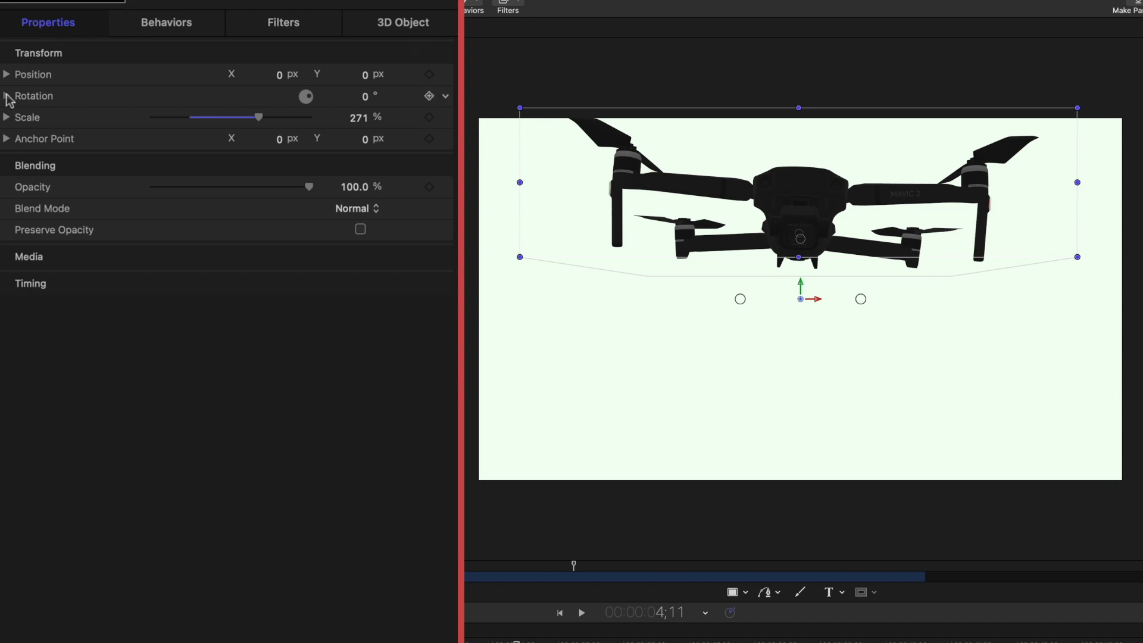
pyautogui.click(6, 95)
pyautogui.write('20')
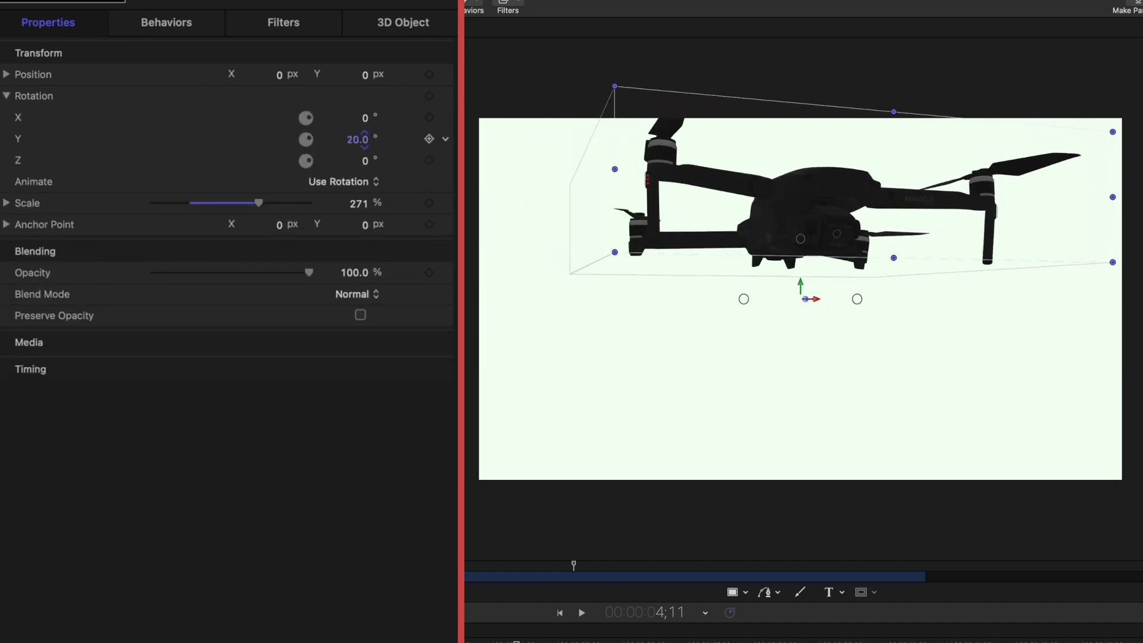
pyautogui.moveTo(304, 140); pyautogui.dragTo(335, 139)
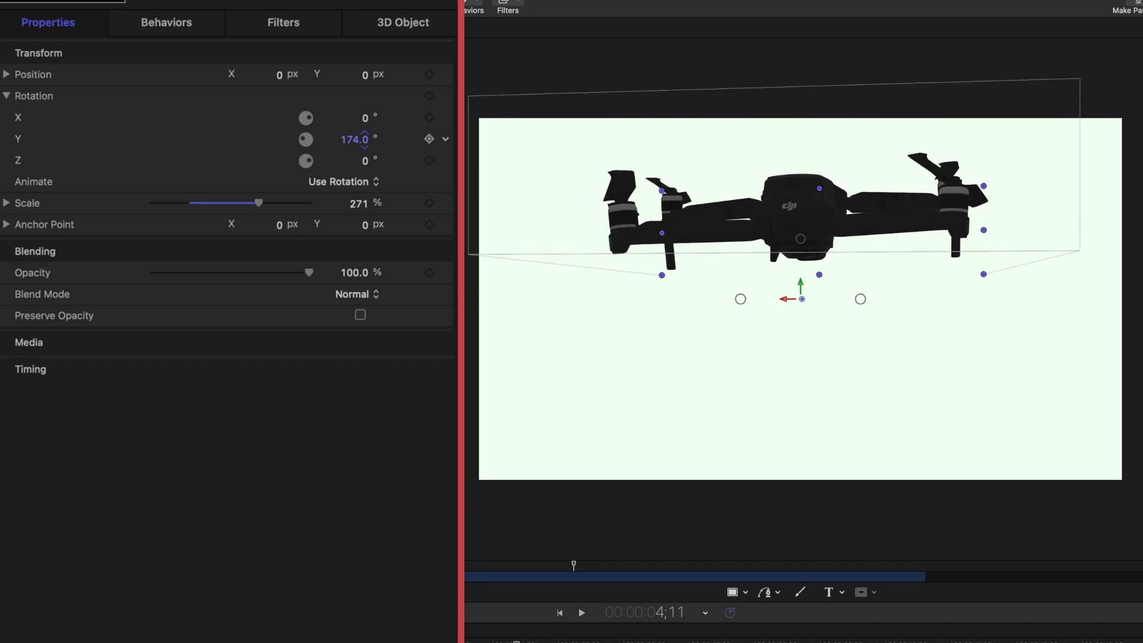
pyautogui.moveTo(357, 140); pyautogui.dragTo(364, 135)
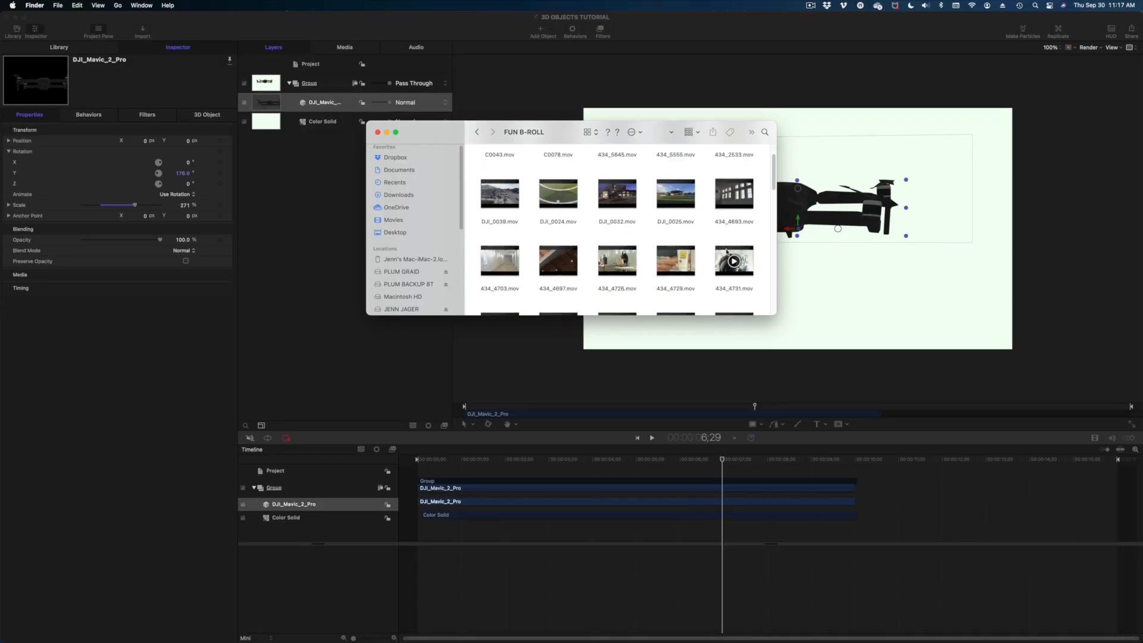
pyautogui.scroll(-3)
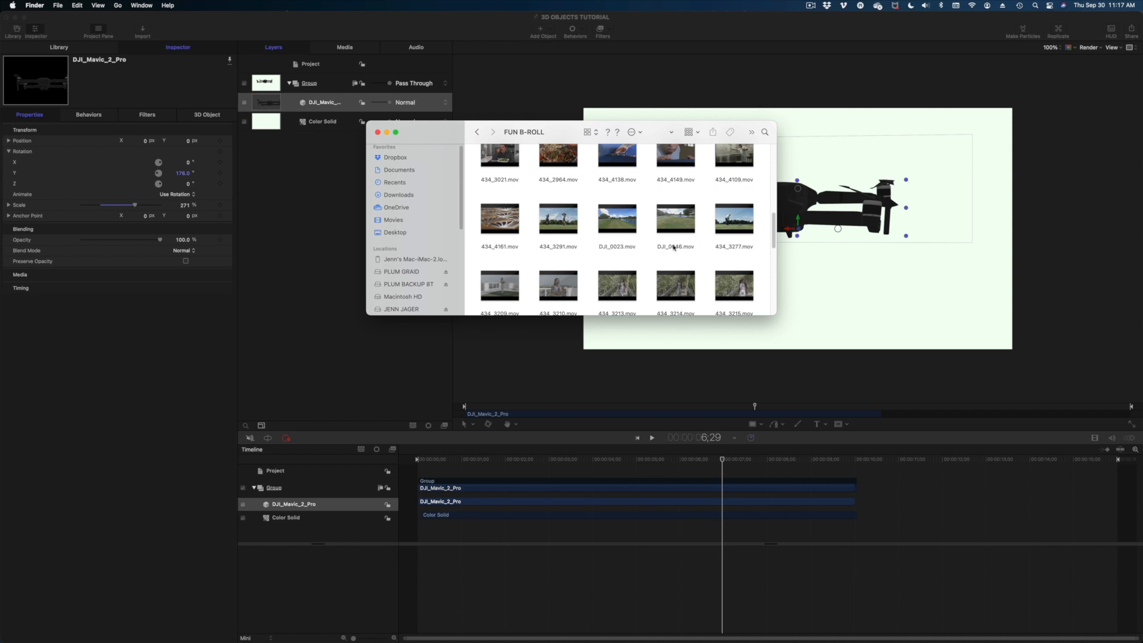
pyautogui.doubleClick(616, 218)
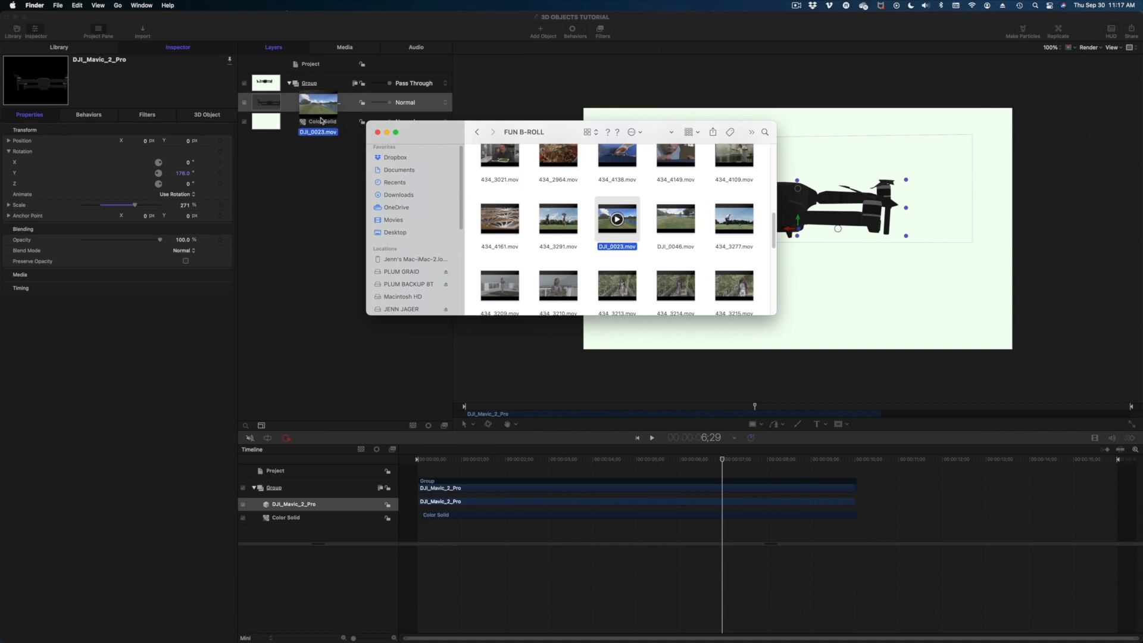
pyautogui.doubleClick(616, 218)
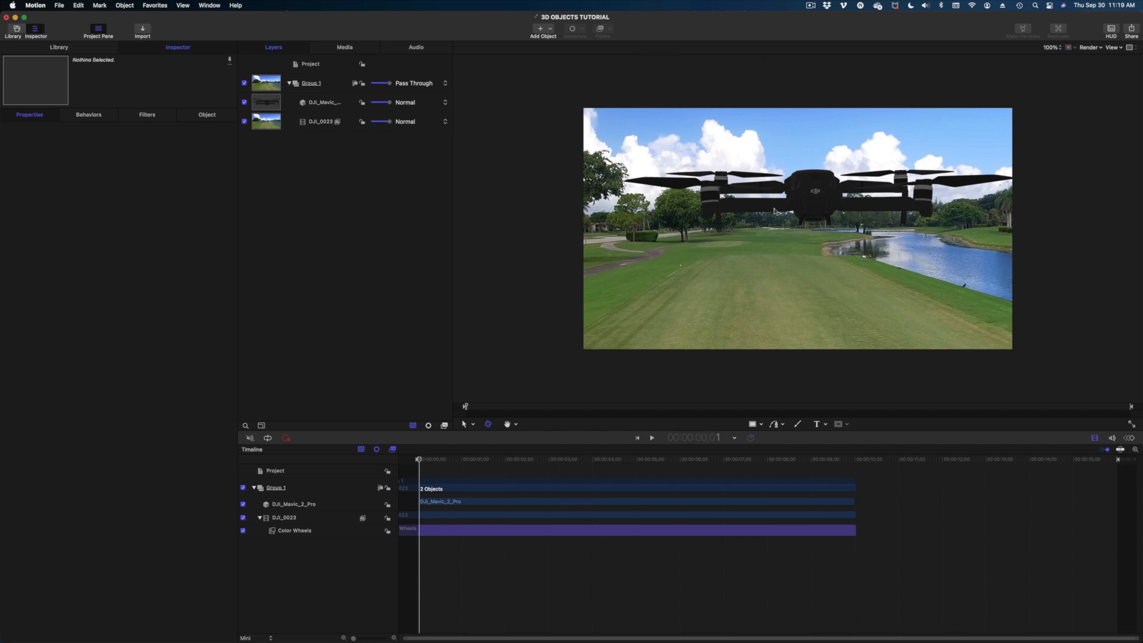
pyautogui.moveTo(675, 8)
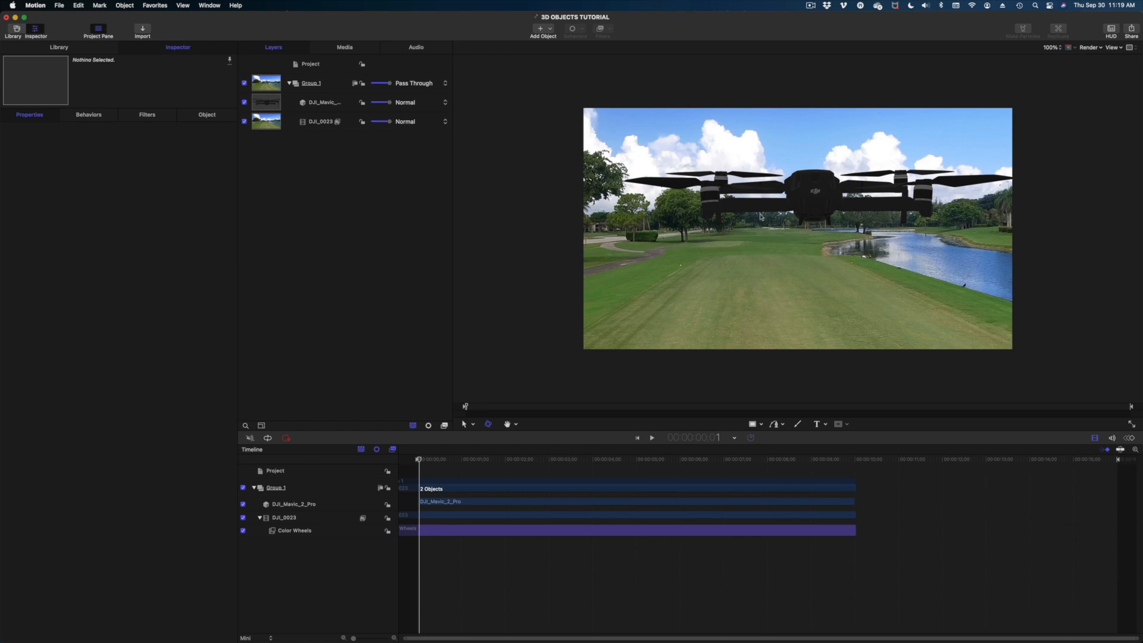
pyautogui.moveTo(298, 71)
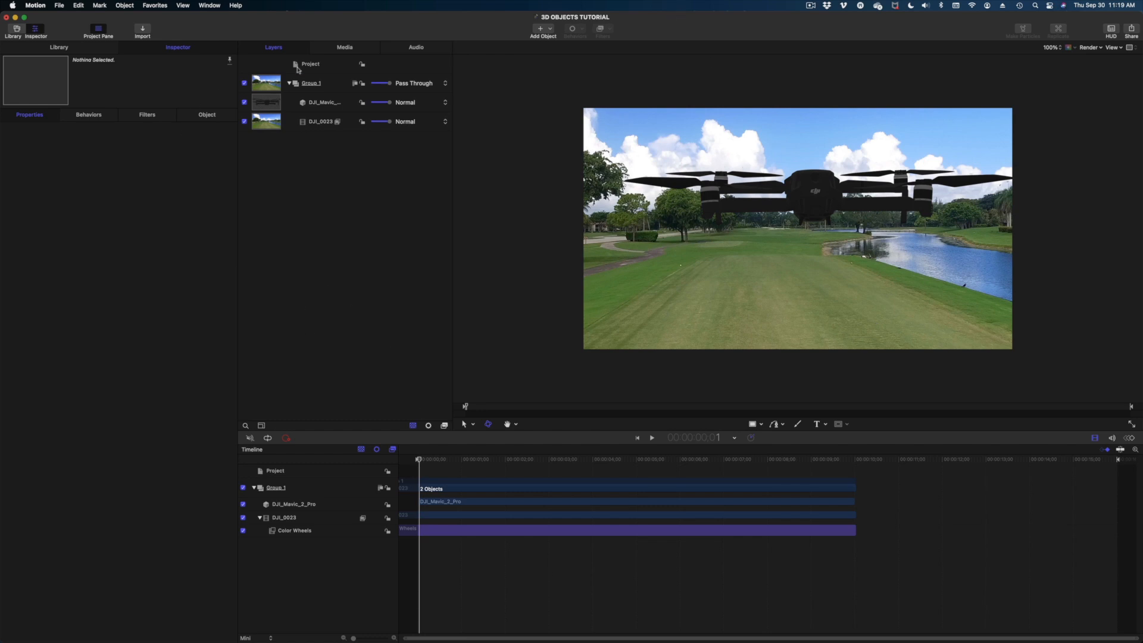
# - Keyframe the drone's starting position and rotation, then tilt it forward on X shortly after
pyautogui.click(325, 101)
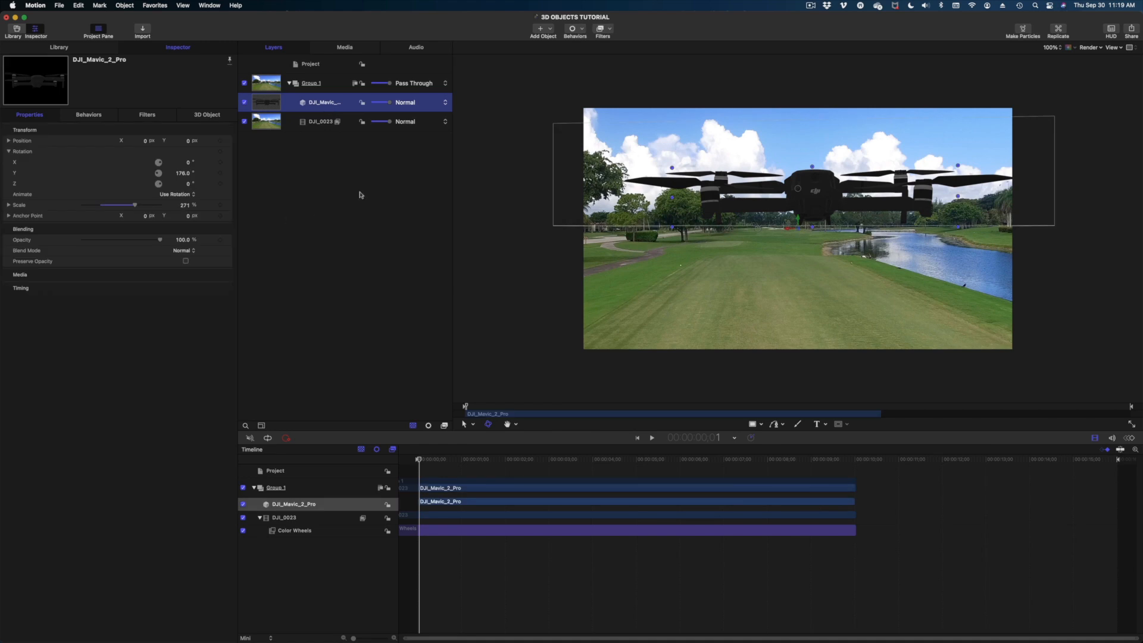
pyautogui.moveTo(334, 106)
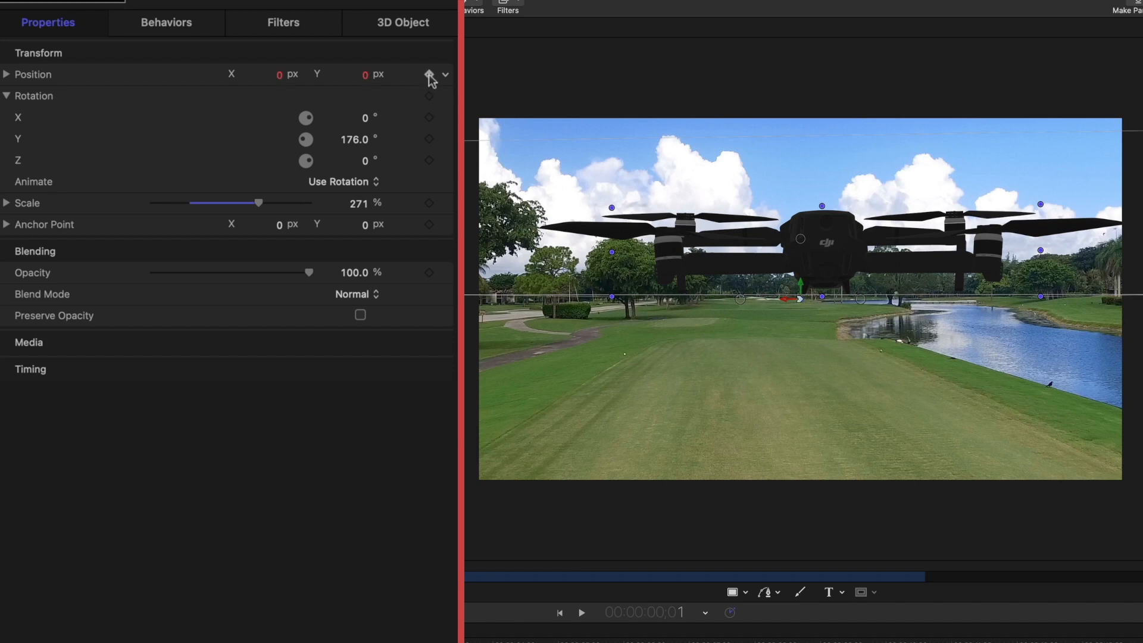
pyautogui.click(429, 74)
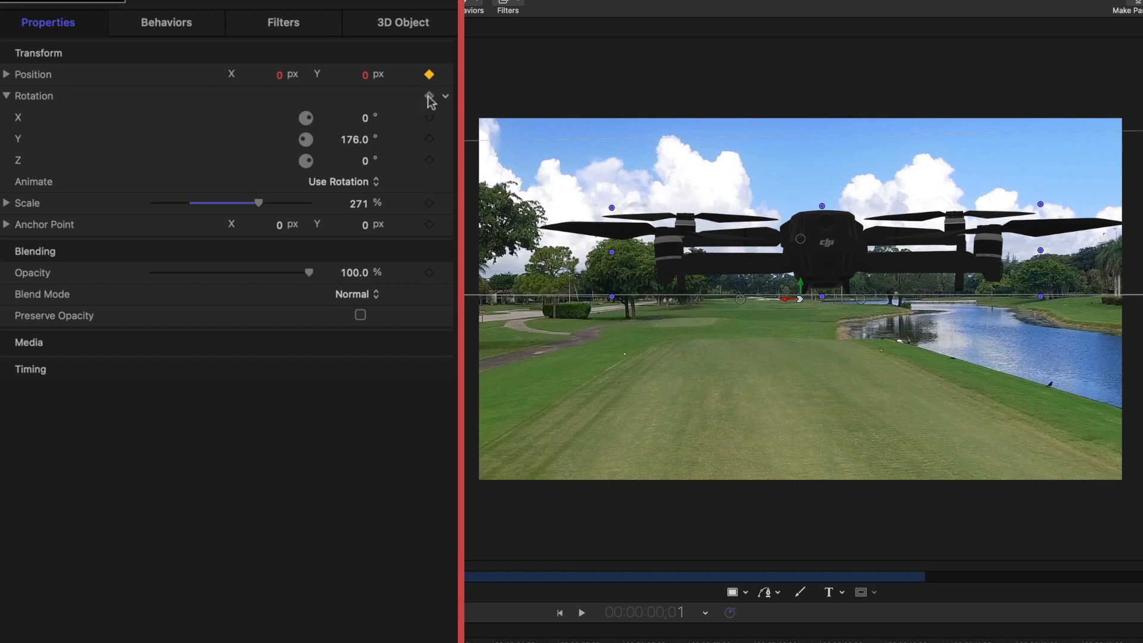
pyautogui.click(429, 95)
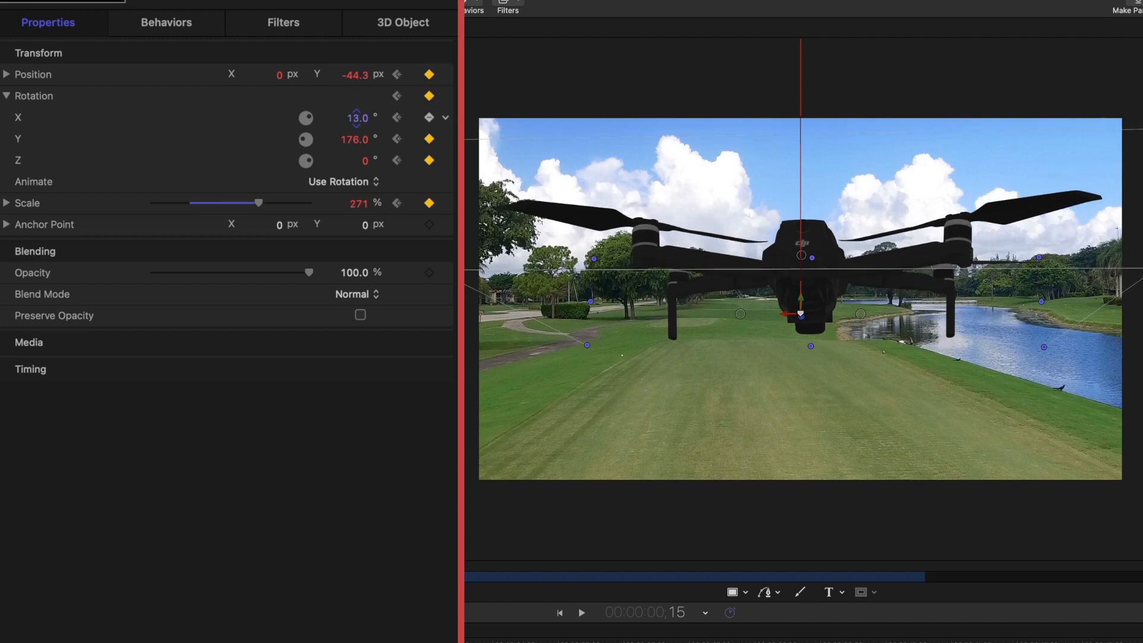
pyautogui.moveTo(357, 117); pyautogui.dragTo(357, 113)
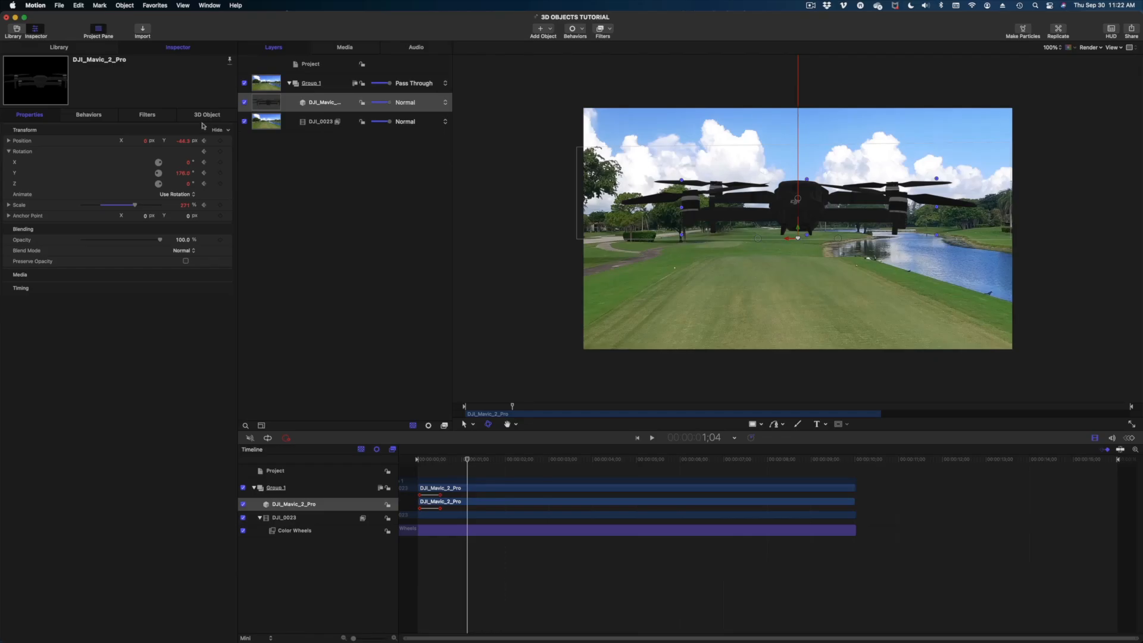
pyautogui.moveTo(224, 141)
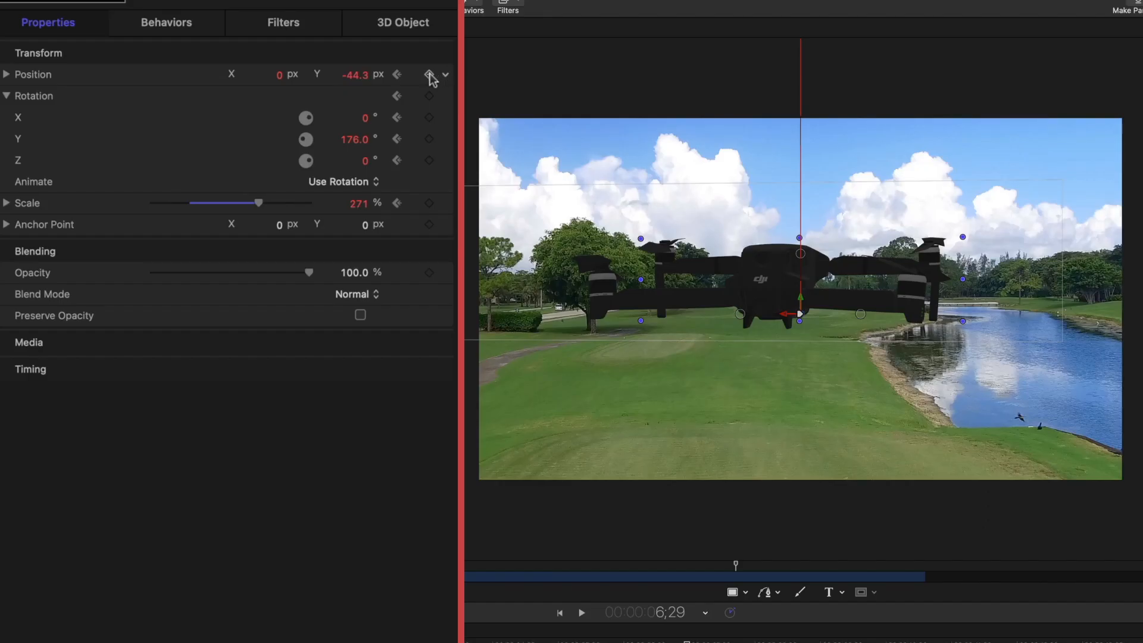
# - Add position and rotation keyframes at 6:29 and shrink the scale from 271% to about 134%
pyautogui.click(429, 74)
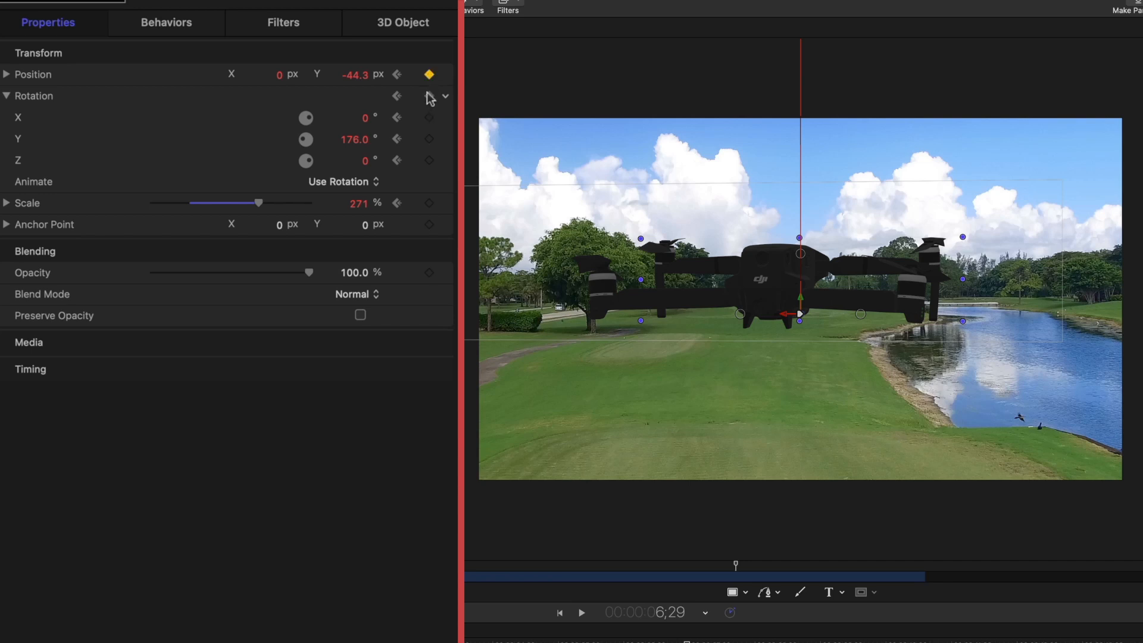
pyautogui.click(430, 95)
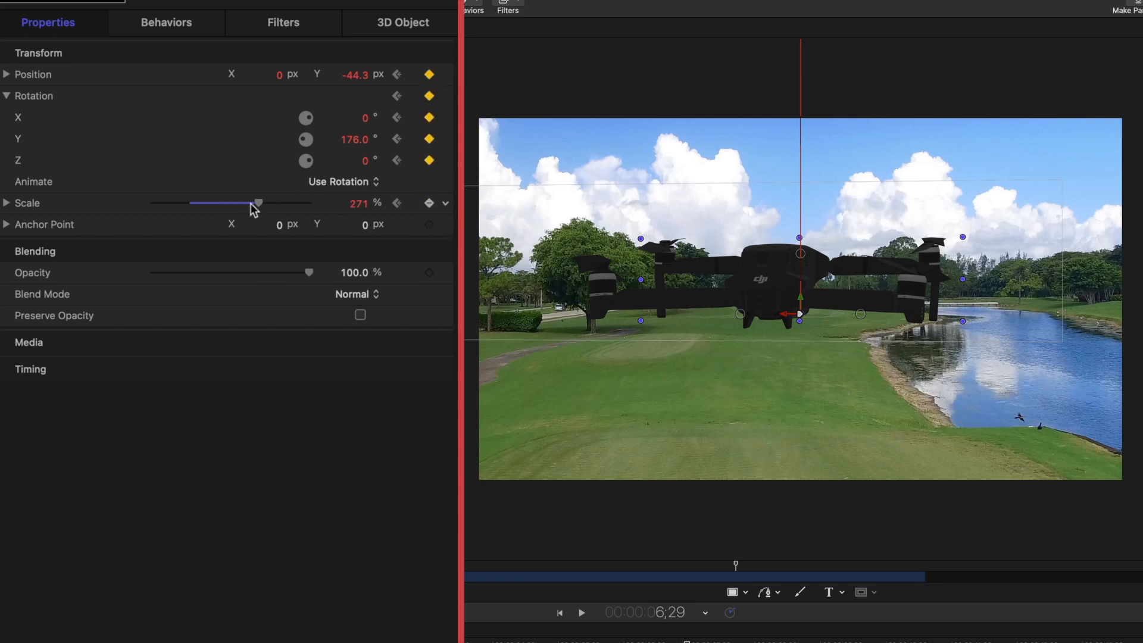
pyautogui.moveTo(257, 202); pyautogui.dragTo(197, 202)
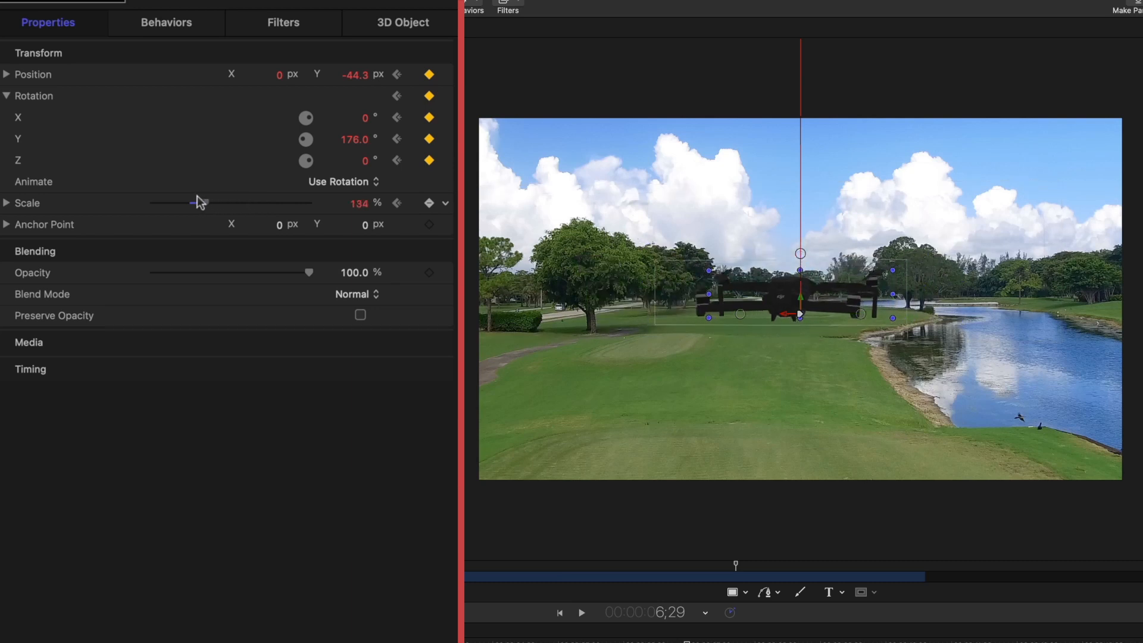
pyautogui.moveTo(197, 203); pyautogui.dragTo(152, 202)
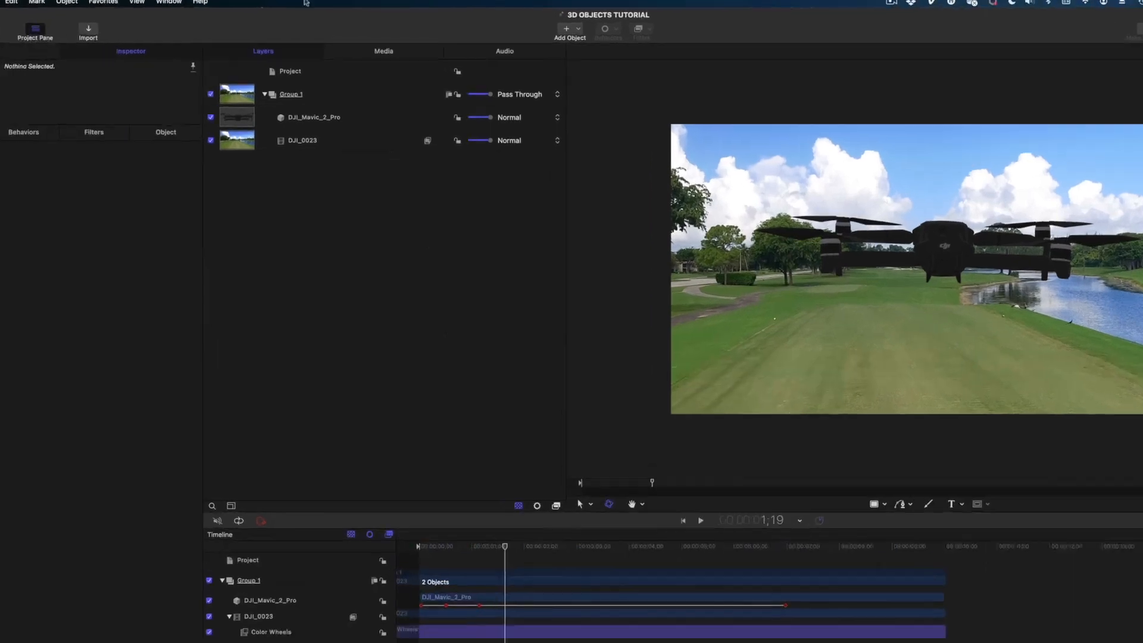
# - Duplicate the DJI_Mavic_2_Pro layer and wrap the copy in its own group
pyautogui.click(314, 116)
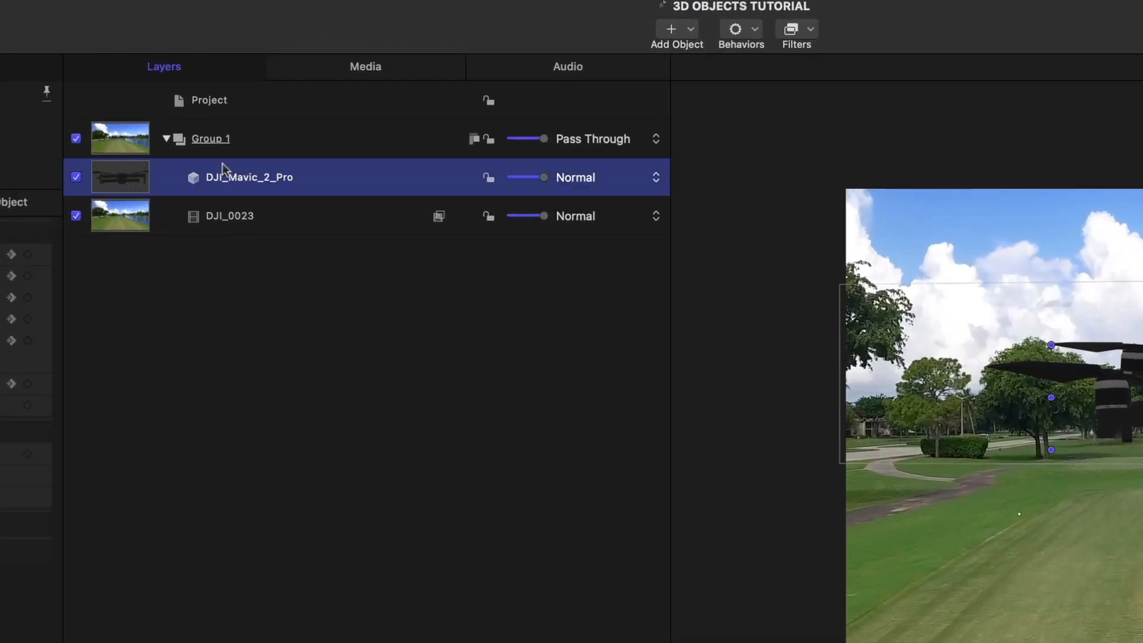
pyautogui.rightClick(248, 178)
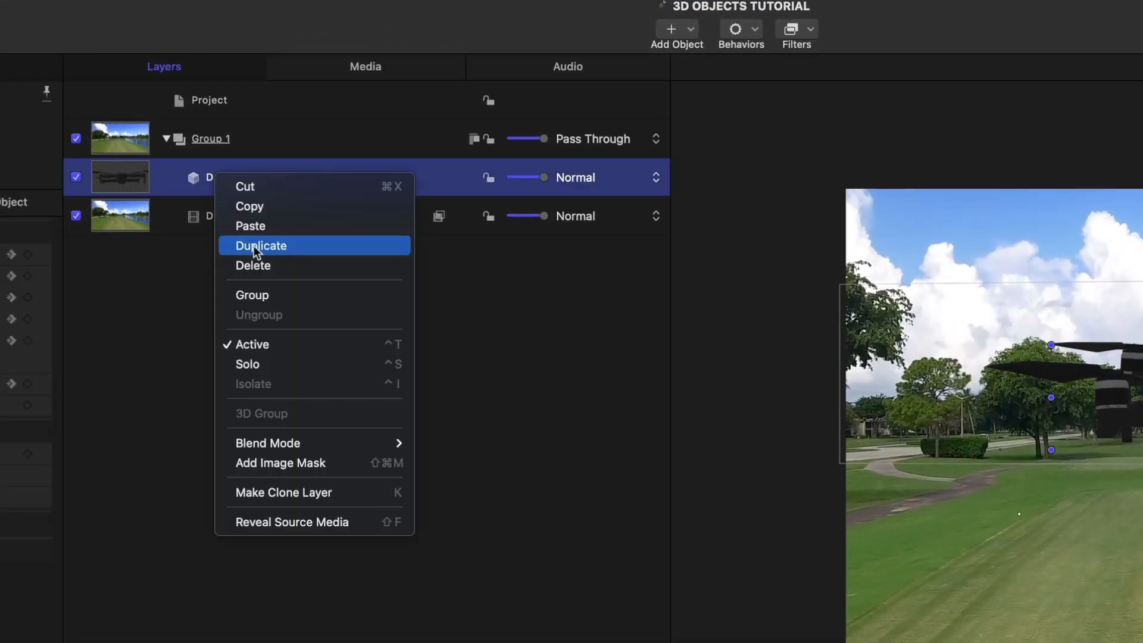
pyautogui.click(261, 246)
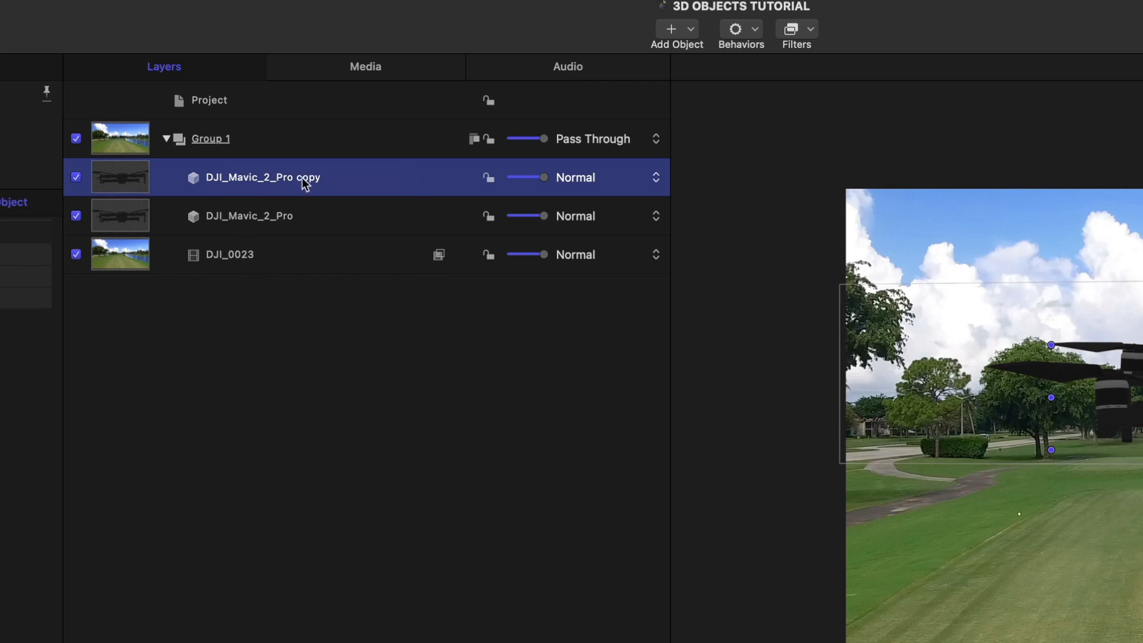
pyautogui.moveTo(206, 169)
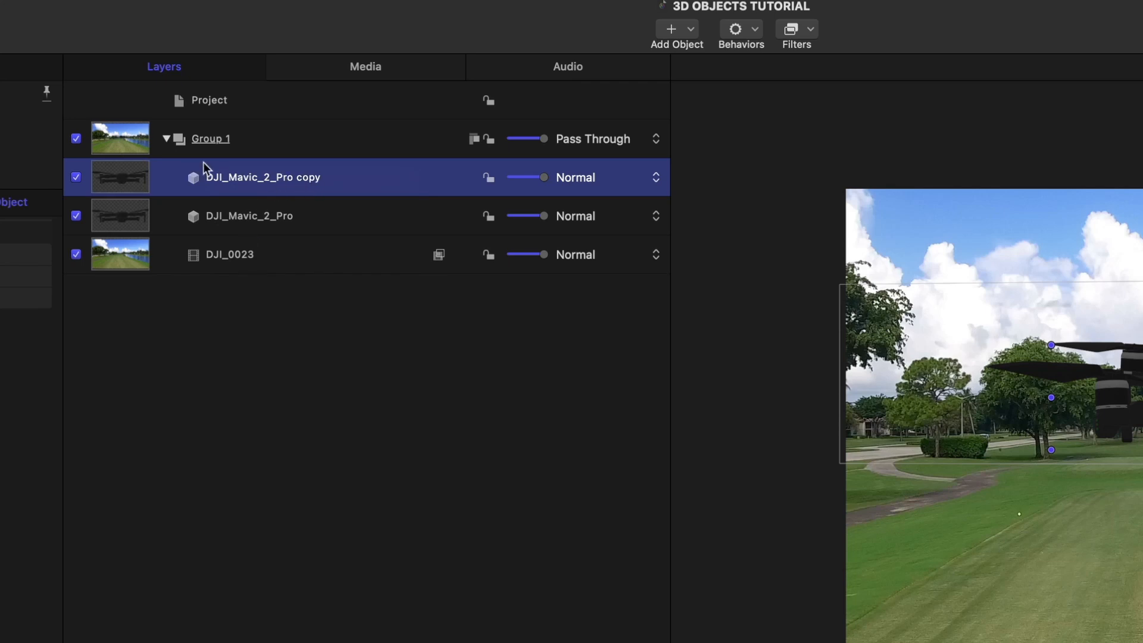
pyautogui.rightClick(263, 176)
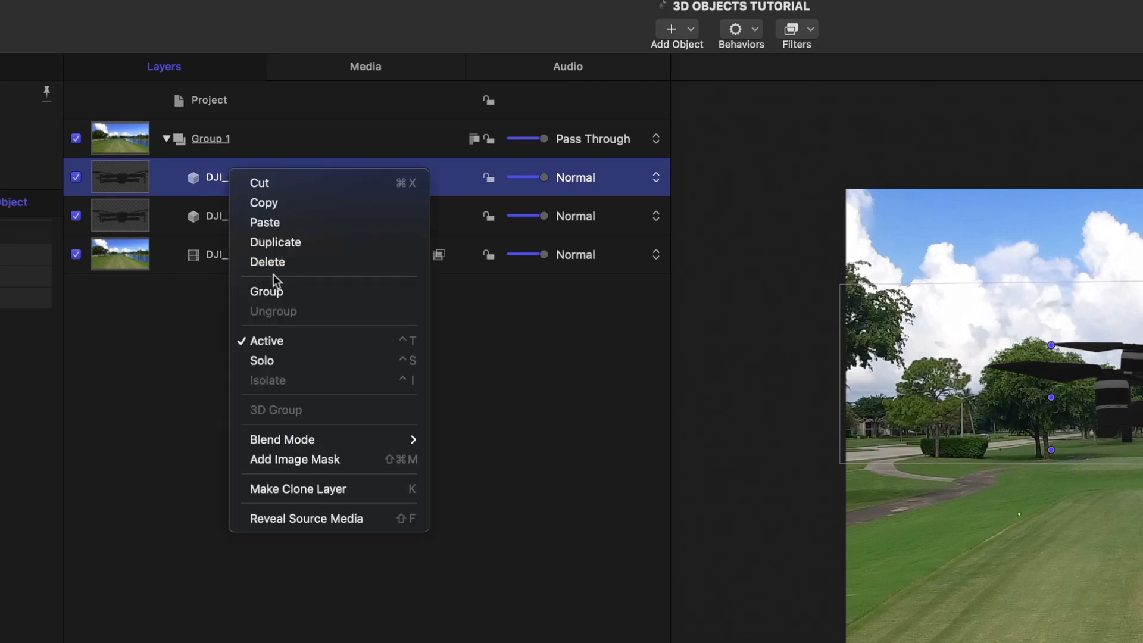
pyautogui.click(266, 291)
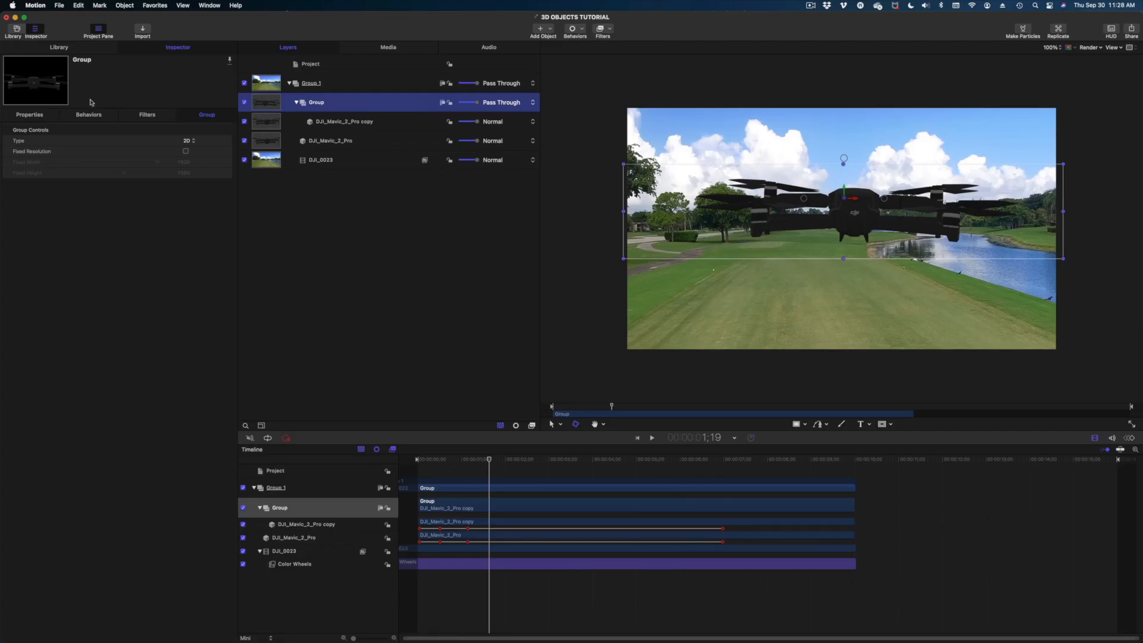
# - Select the new group and lower its Position Y to about -357 px
pyautogui.click(29, 114)
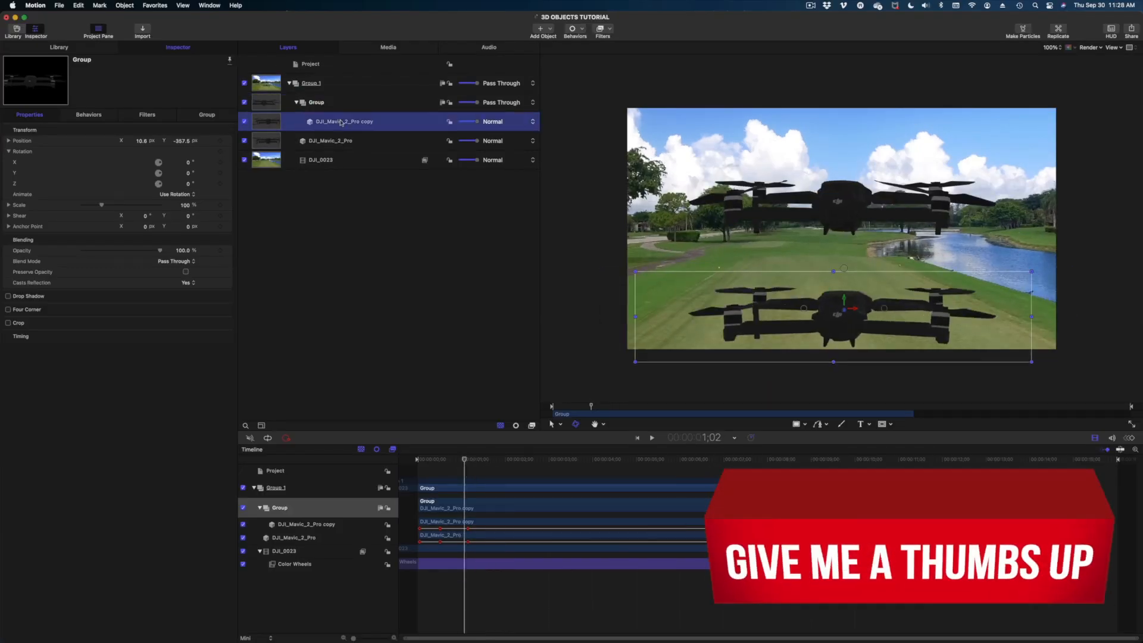
pyautogui.click(316, 102)
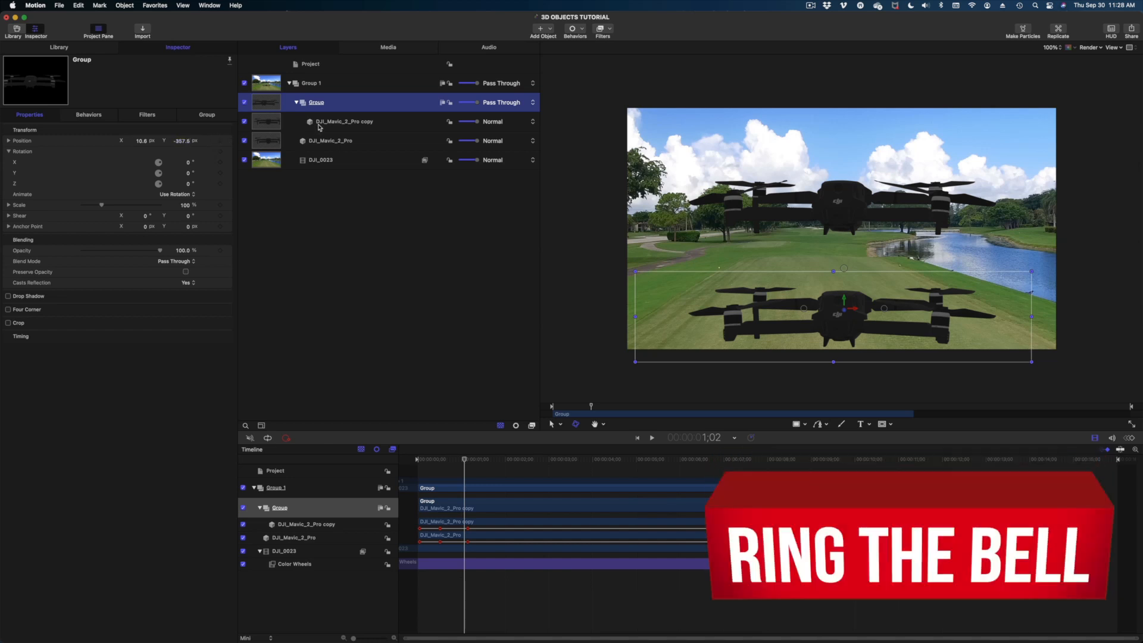
pyautogui.click(344, 121)
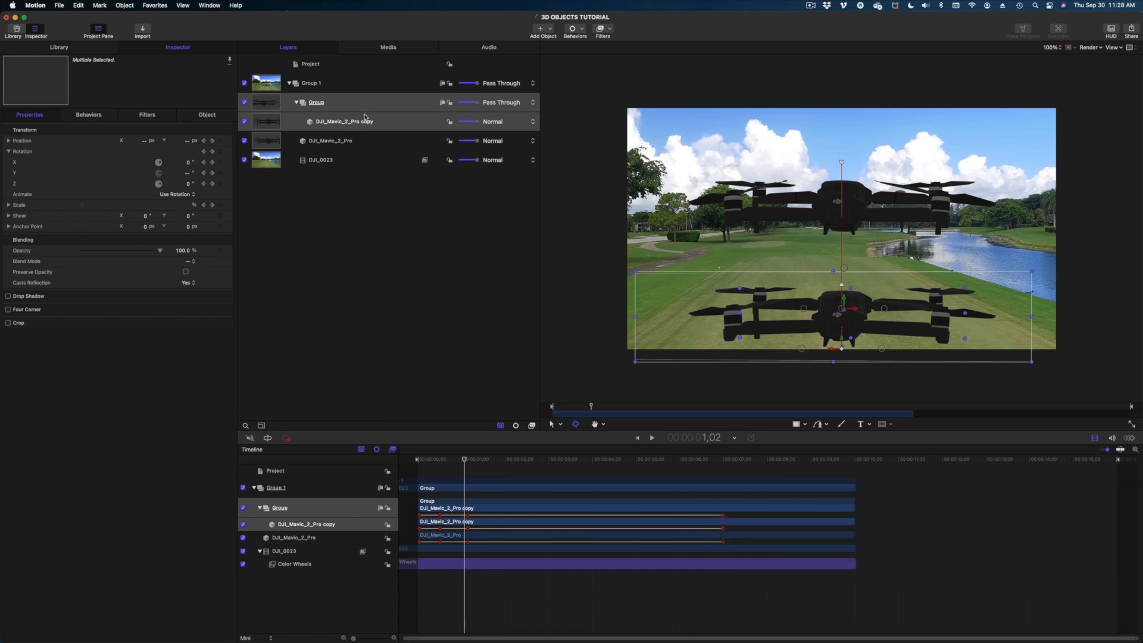
pyautogui.click(343, 122)
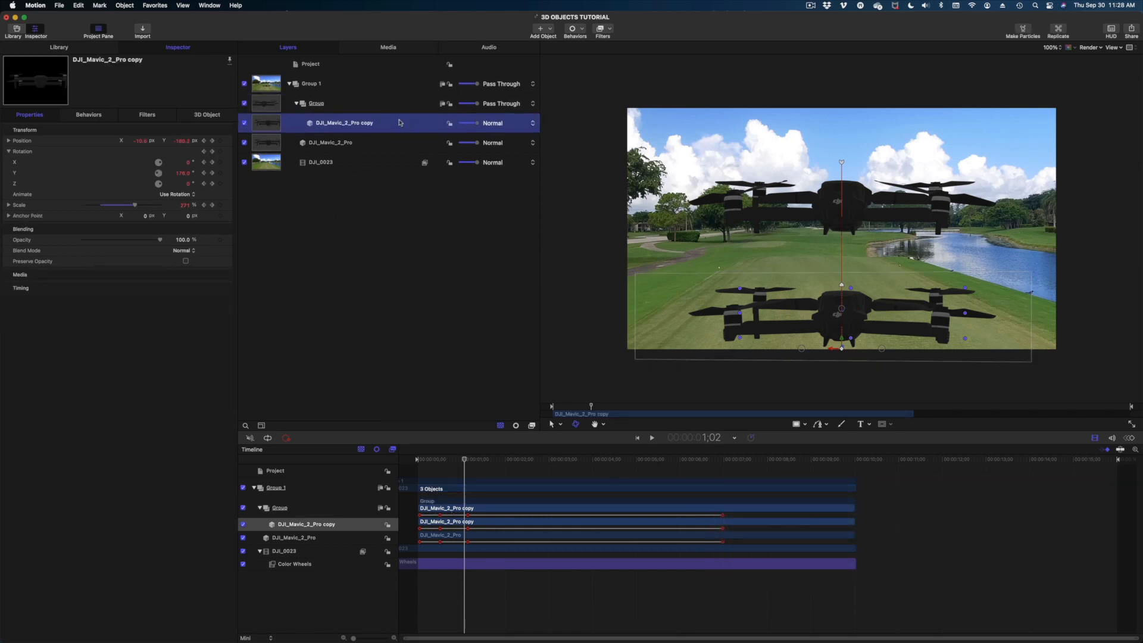
pyautogui.click(316, 103)
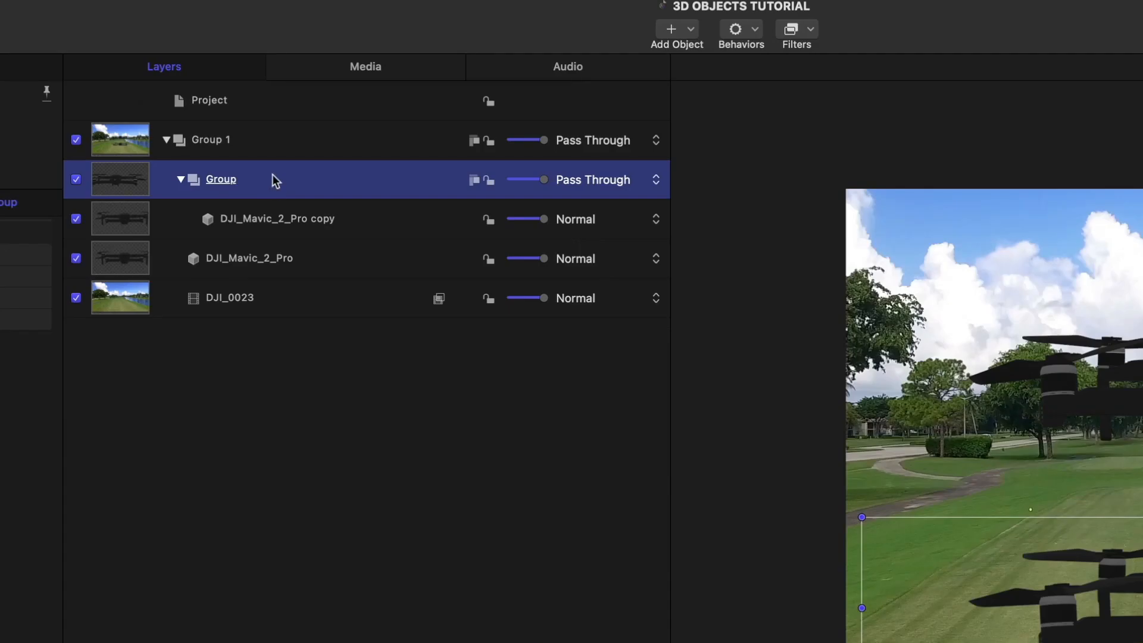
# - Add a rectangle in Group 1, fill it black and remove its outline
pyautogui.click(211, 139)
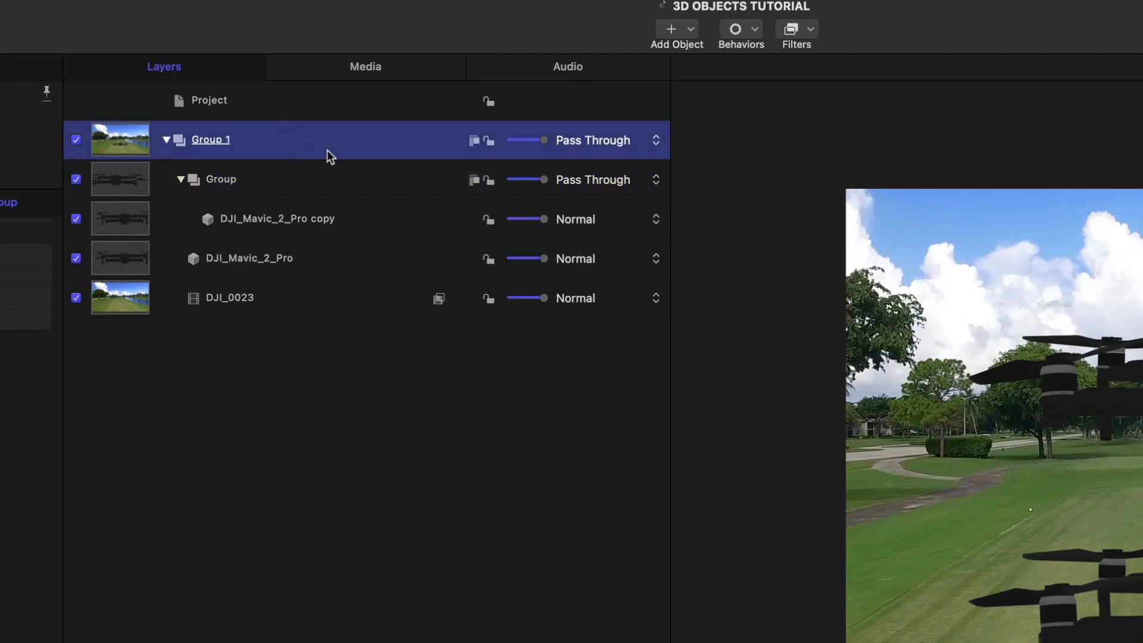
pyautogui.moveTo(263, 197)
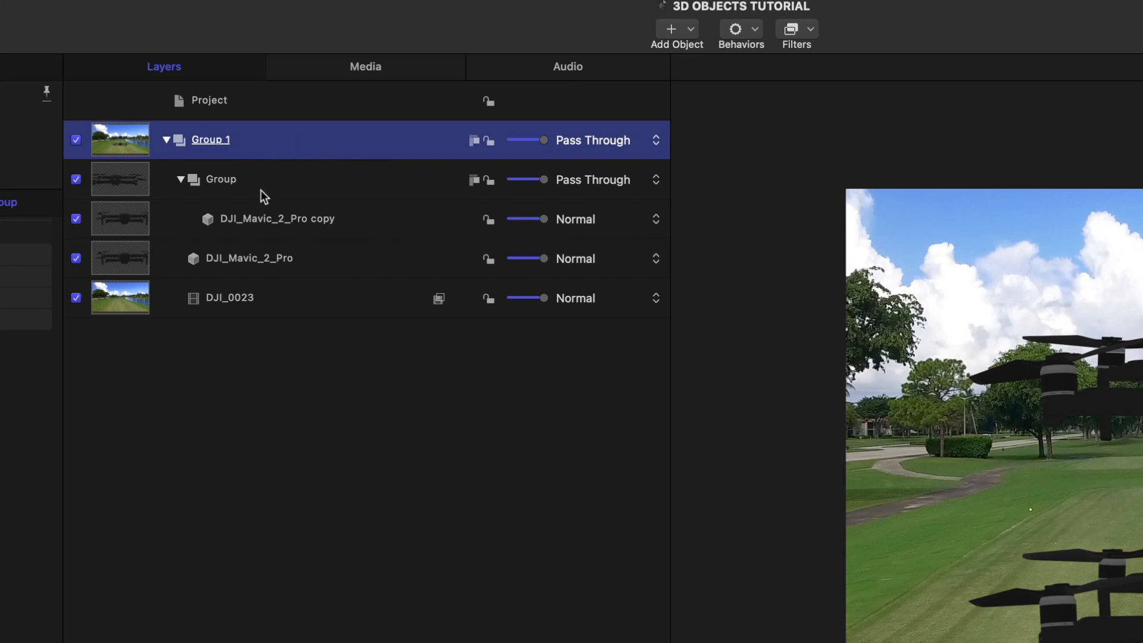
pyautogui.moveTo(250, 225)
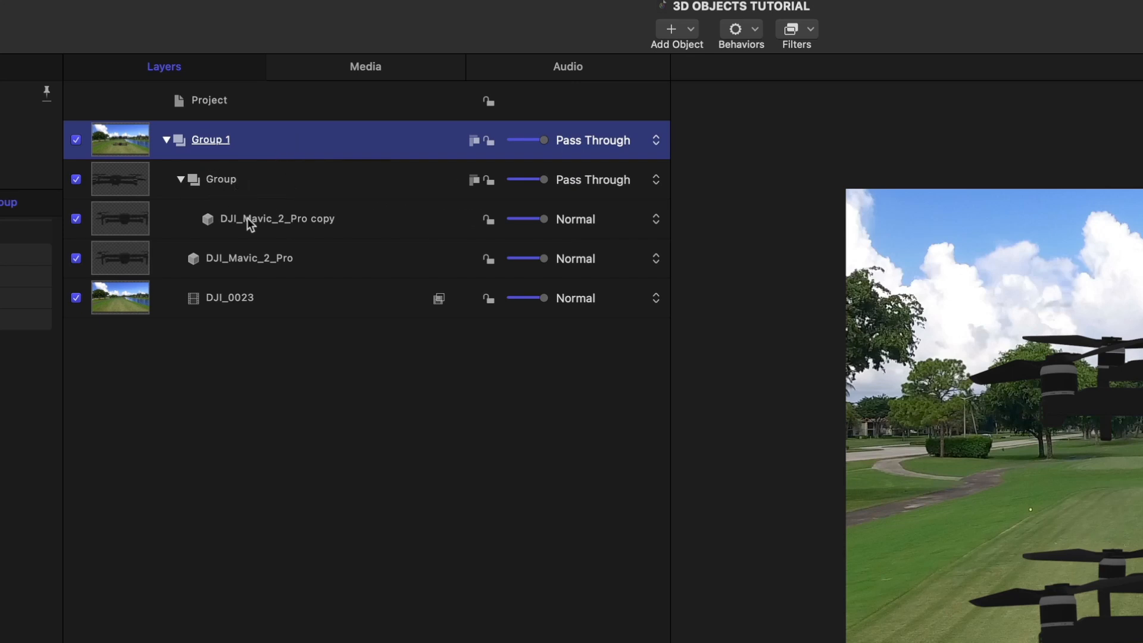
pyautogui.click(277, 218)
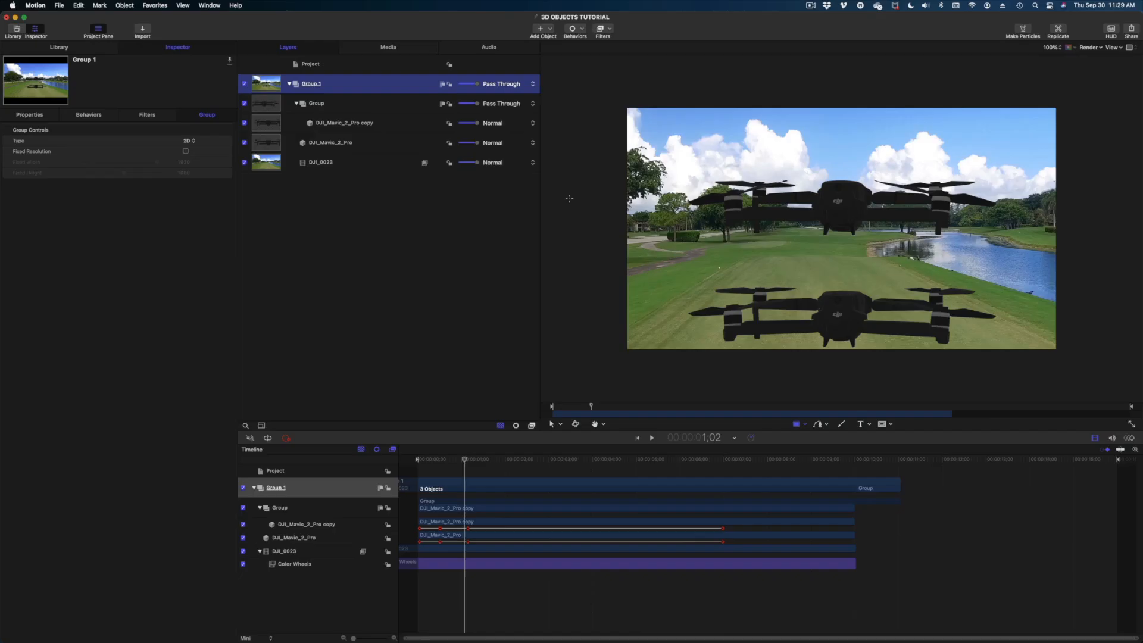
pyautogui.click(538, 29)
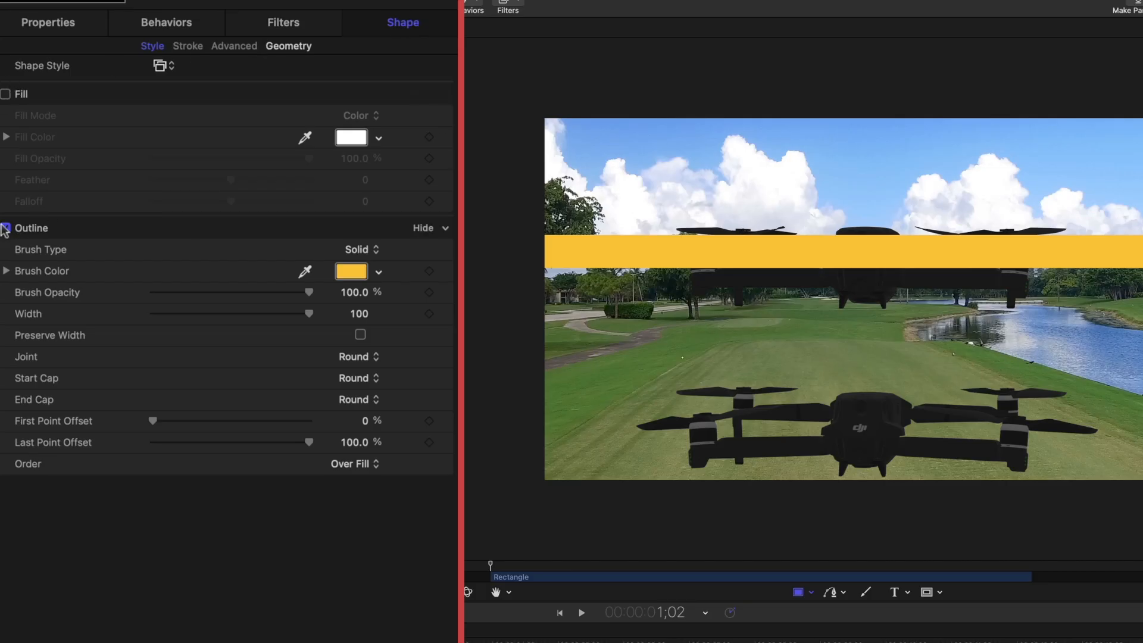
pyautogui.click(6, 94)
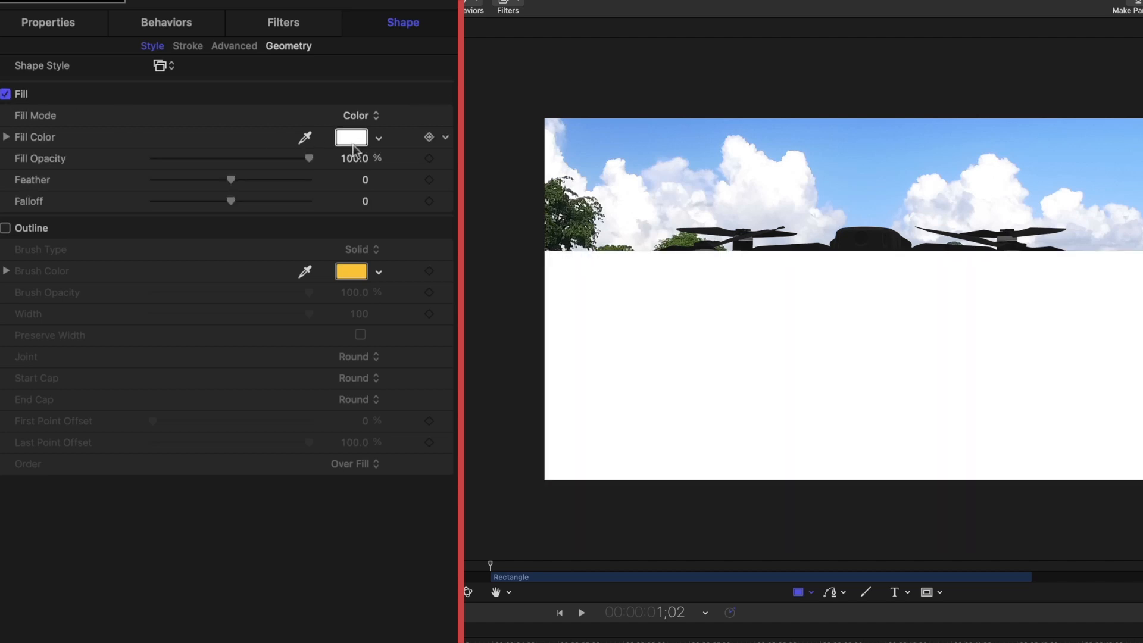
pyautogui.click(350, 137)
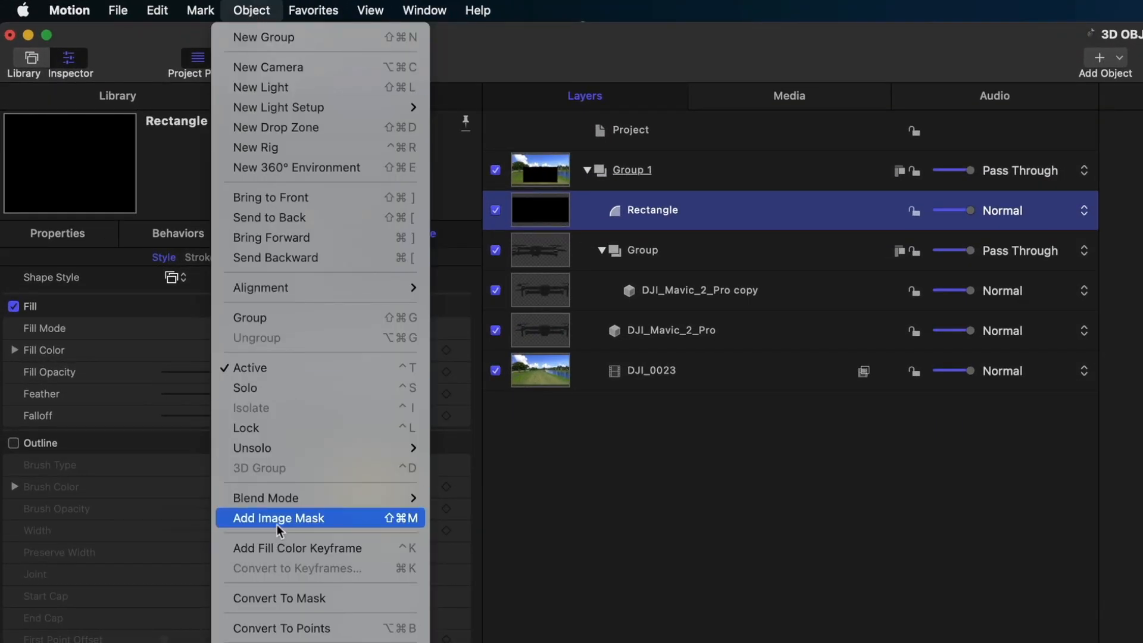
# - Image-mask the rectangle with the hidden drone-copy group, then select DJI_Mavic_2_Pro copy
pyautogui.click(278, 517)
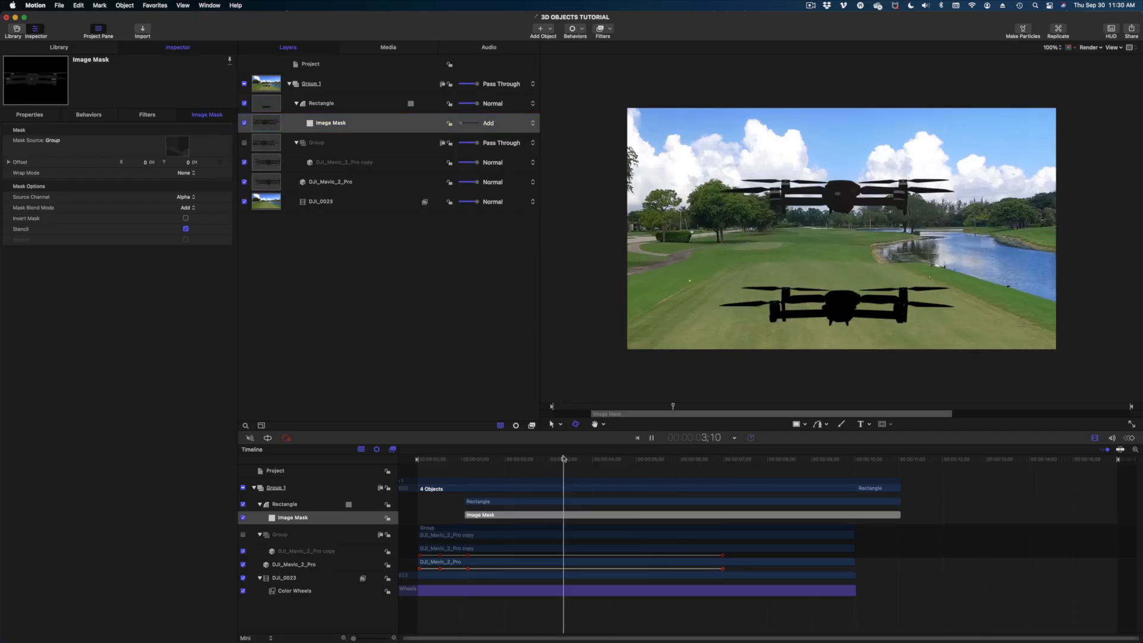
pyautogui.click(649, 438)
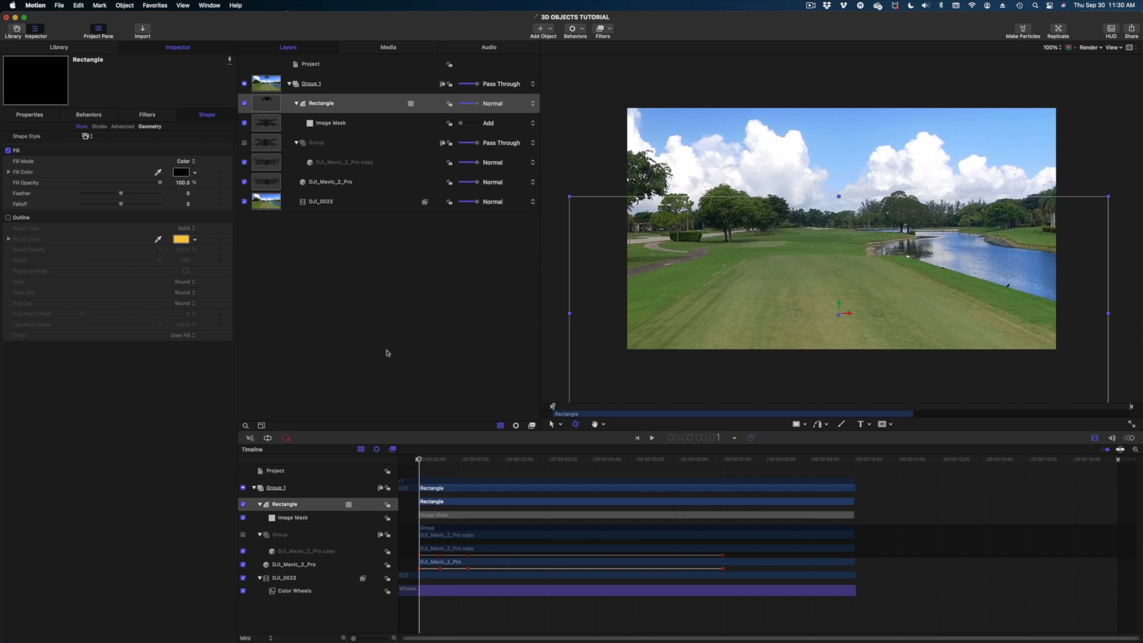
pyautogui.moveTo(343, 154)
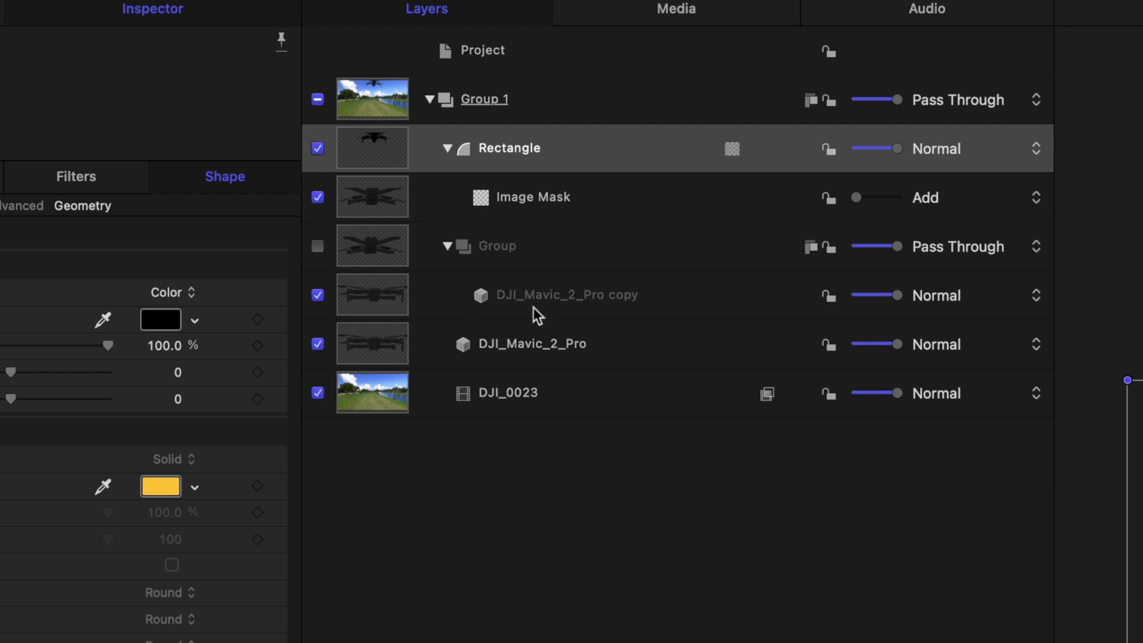
pyautogui.moveTo(550, 302)
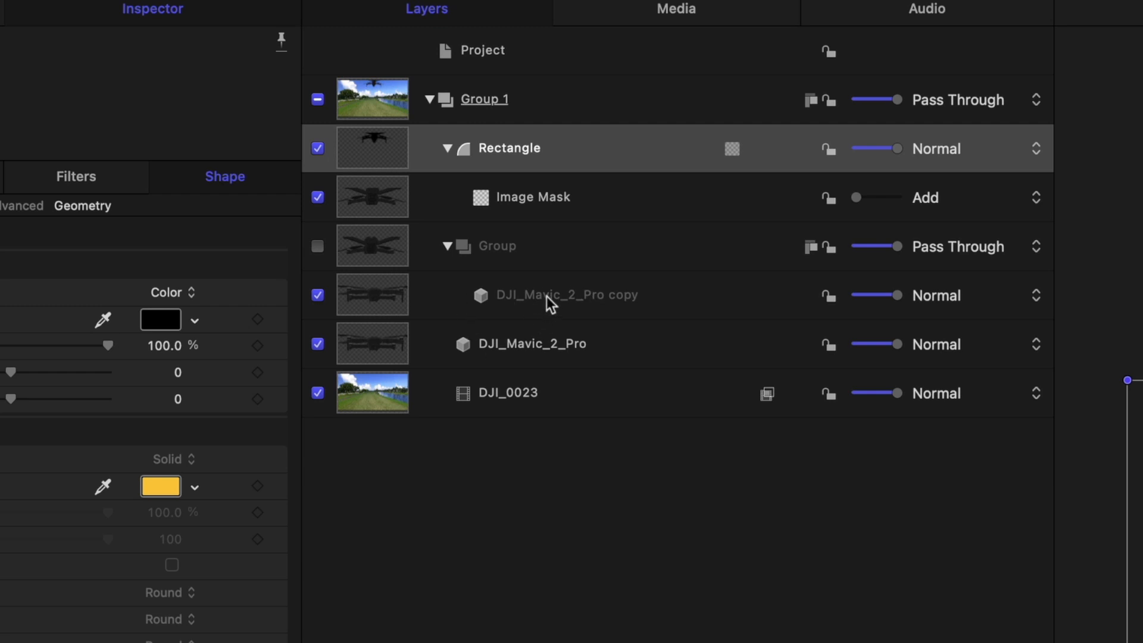
pyautogui.click(568, 294)
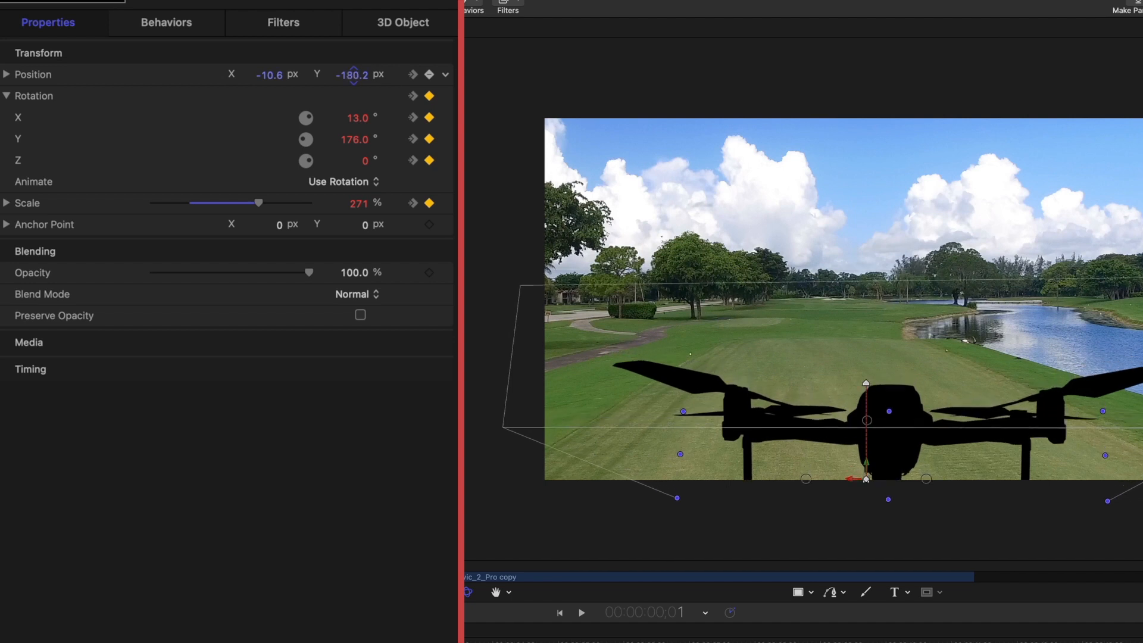
# - Shrink the shadow drone copy at frame 1 and down to about 86% at frame 15
pyautogui.moveTo(257, 201); pyautogui.dragTo(240, 201)
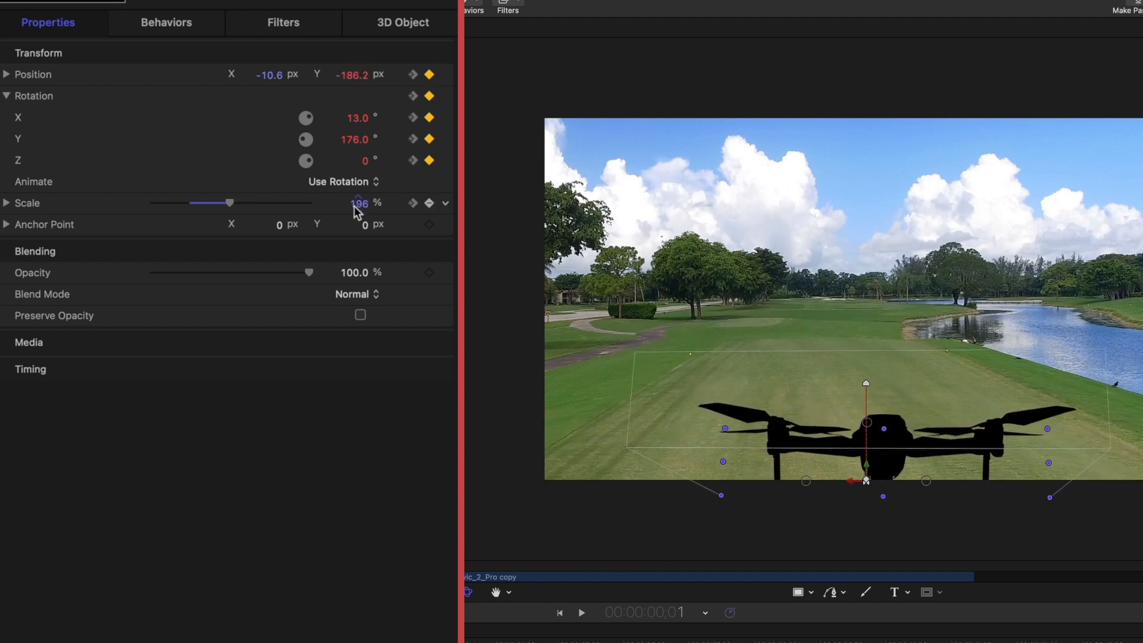
pyautogui.moveTo(228, 202); pyautogui.dragTo(206, 202)
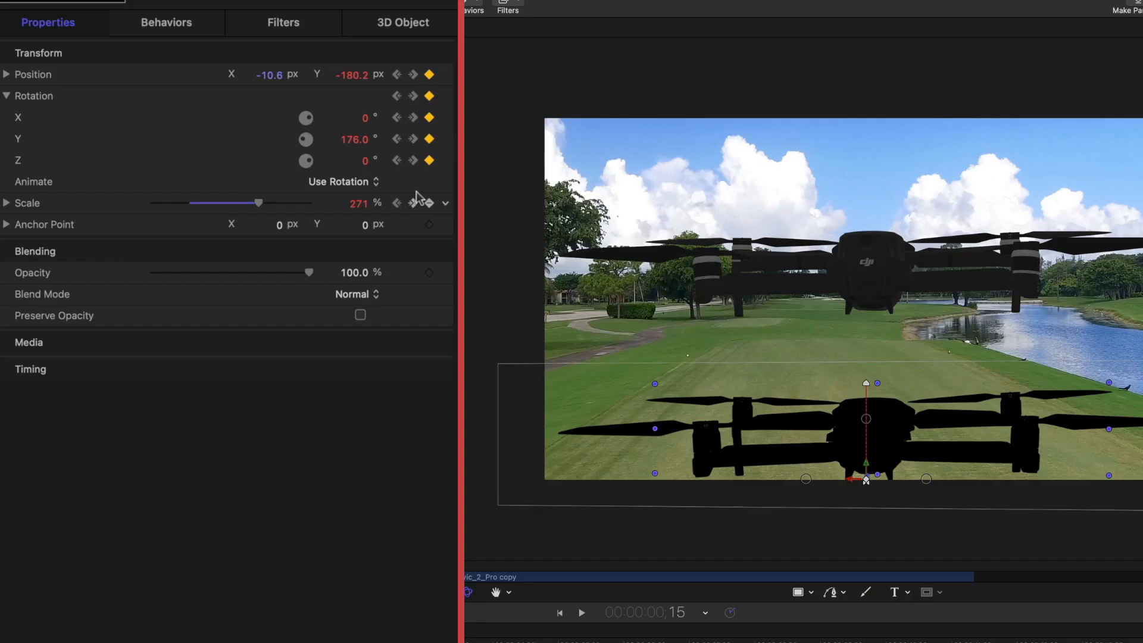
pyautogui.moveTo(258, 203); pyautogui.dragTo(250, 202)
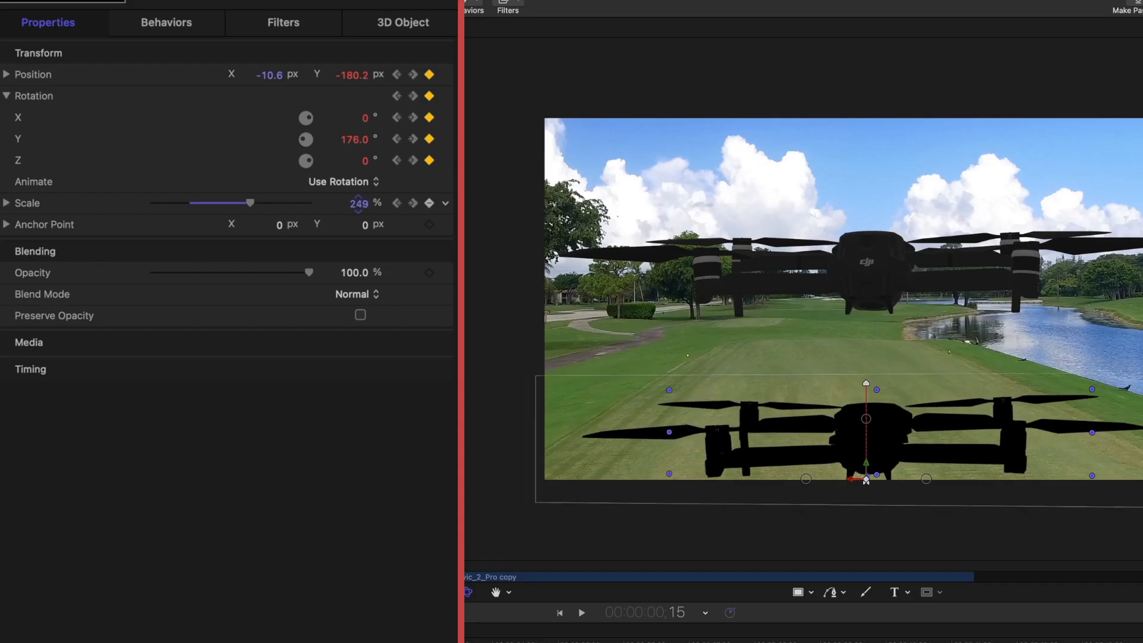
pyautogui.moveTo(250, 202); pyautogui.dragTo(187, 202)
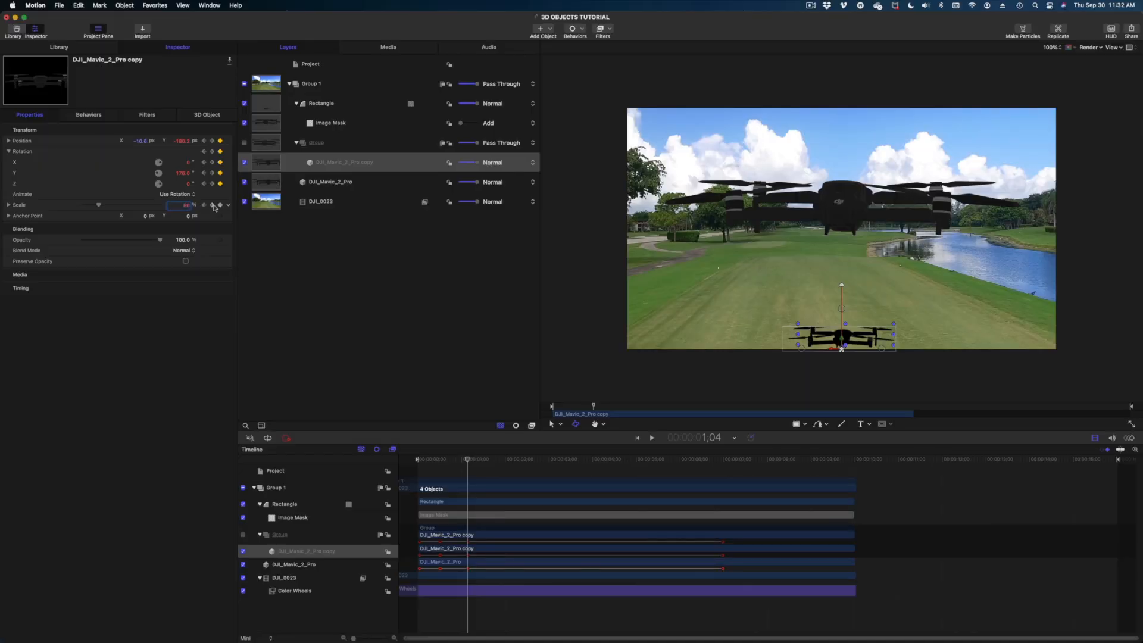
pyautogui.click(722, 459)
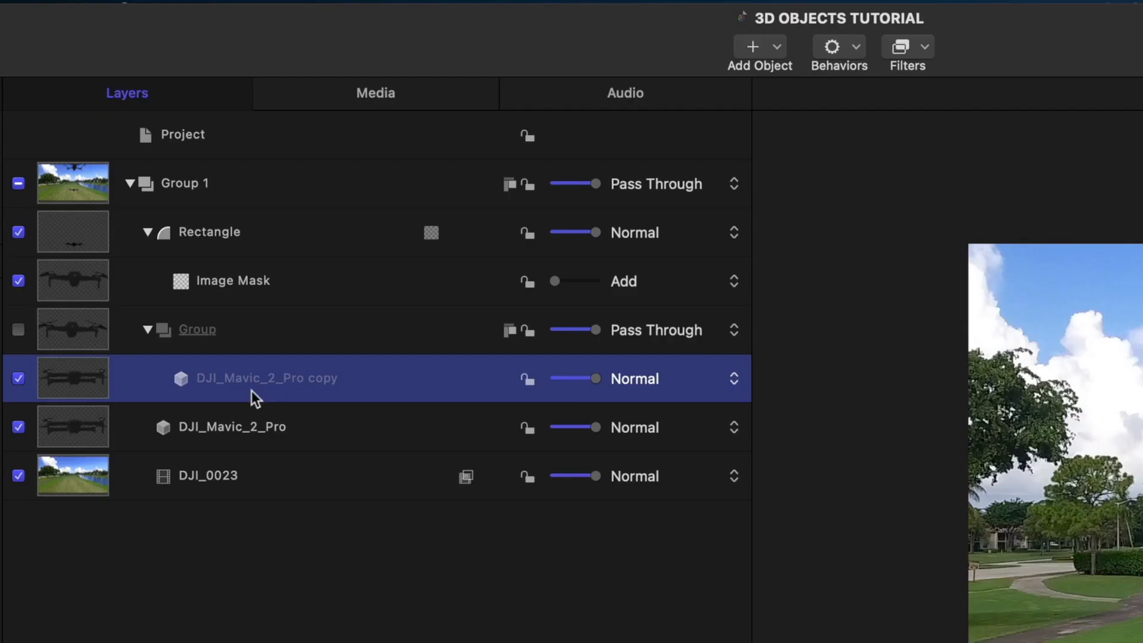
pyautogui.moveTo(907, 57)
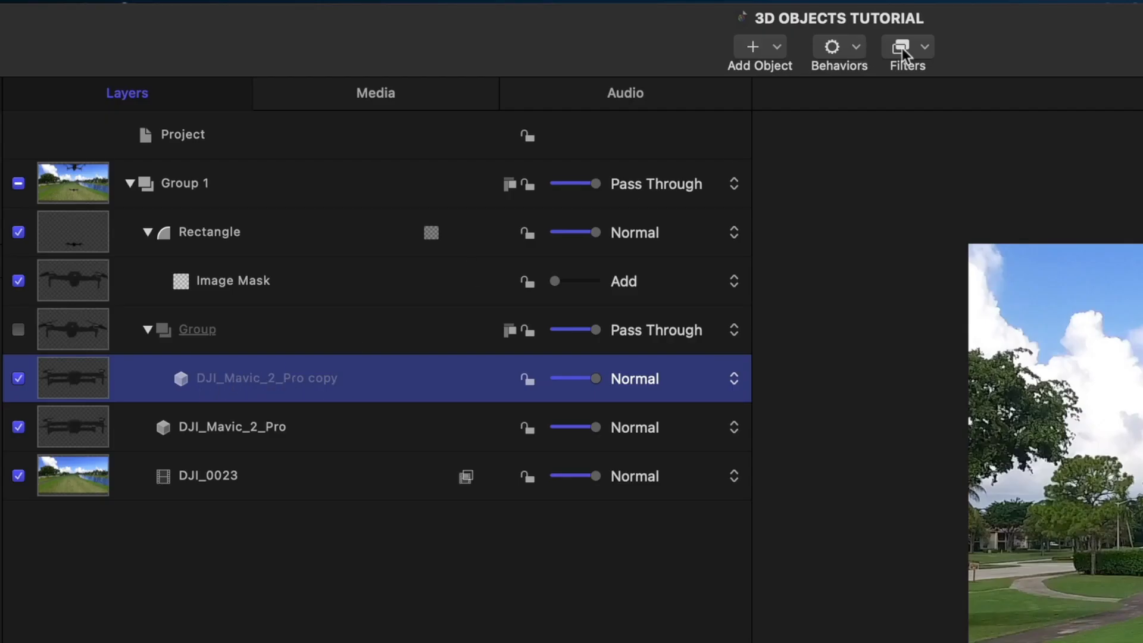
# - Add a Gaussian Blur to the shadow drone and keyframe its Amount at 115 on frame 1
pyautogui.click(907, 47)
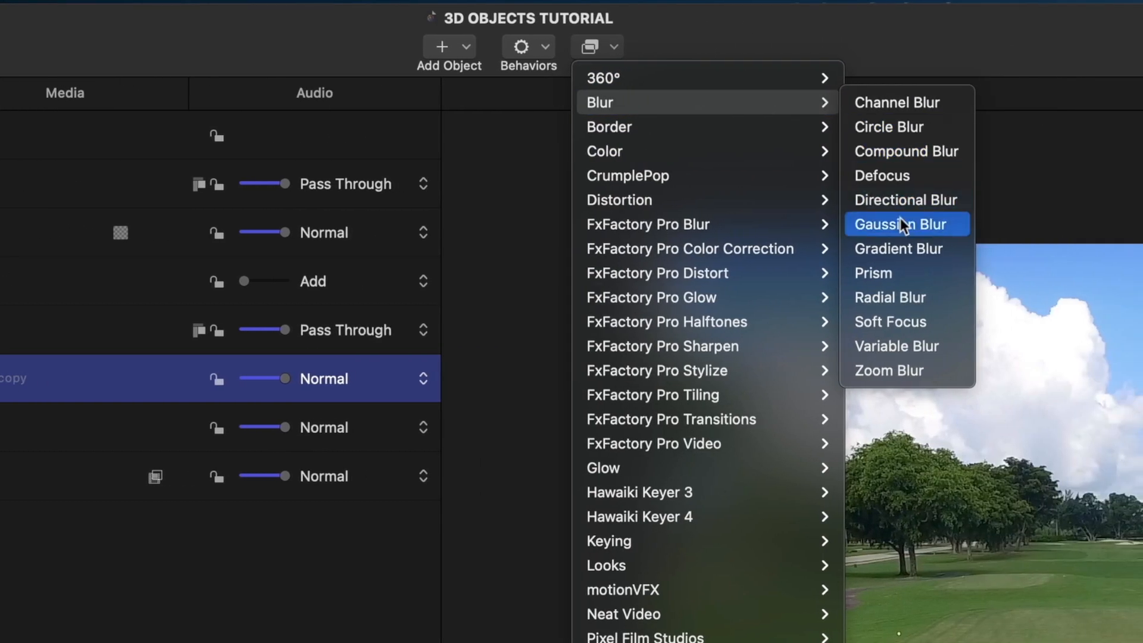
pyautogui.click(899, 224)
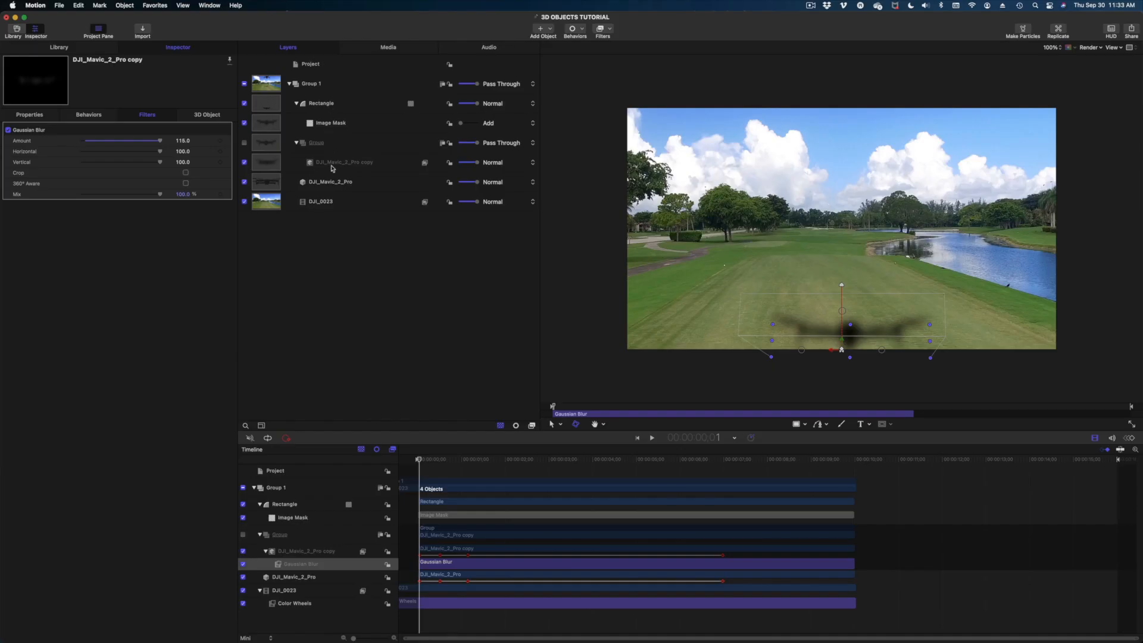
pyautogui.click(343, 162)
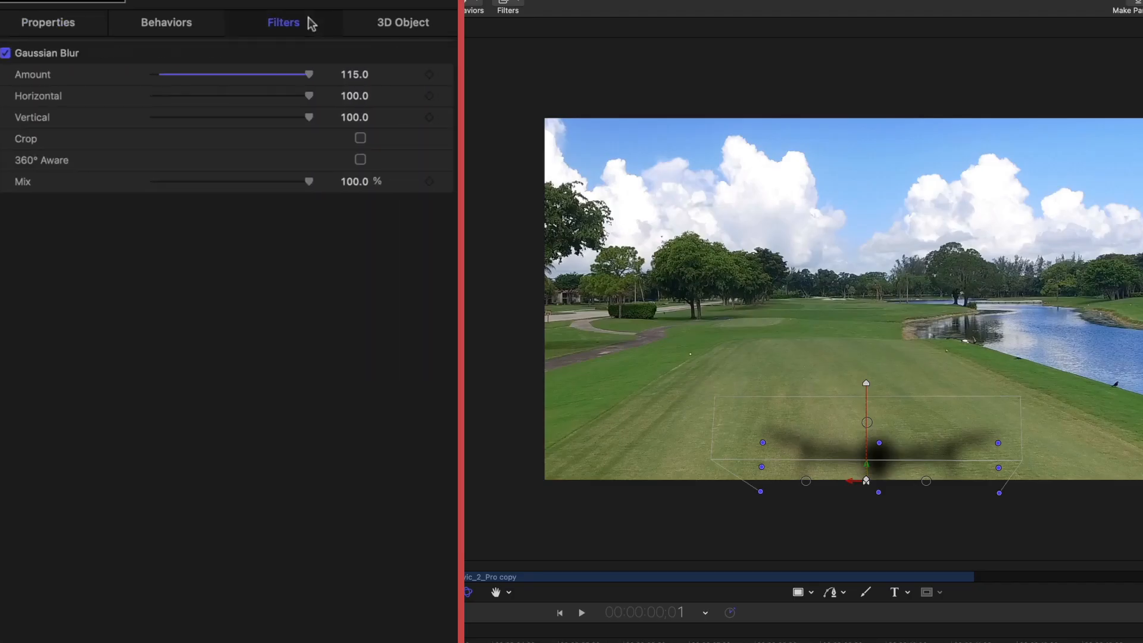
pyautogui.moveTo(429, 75)
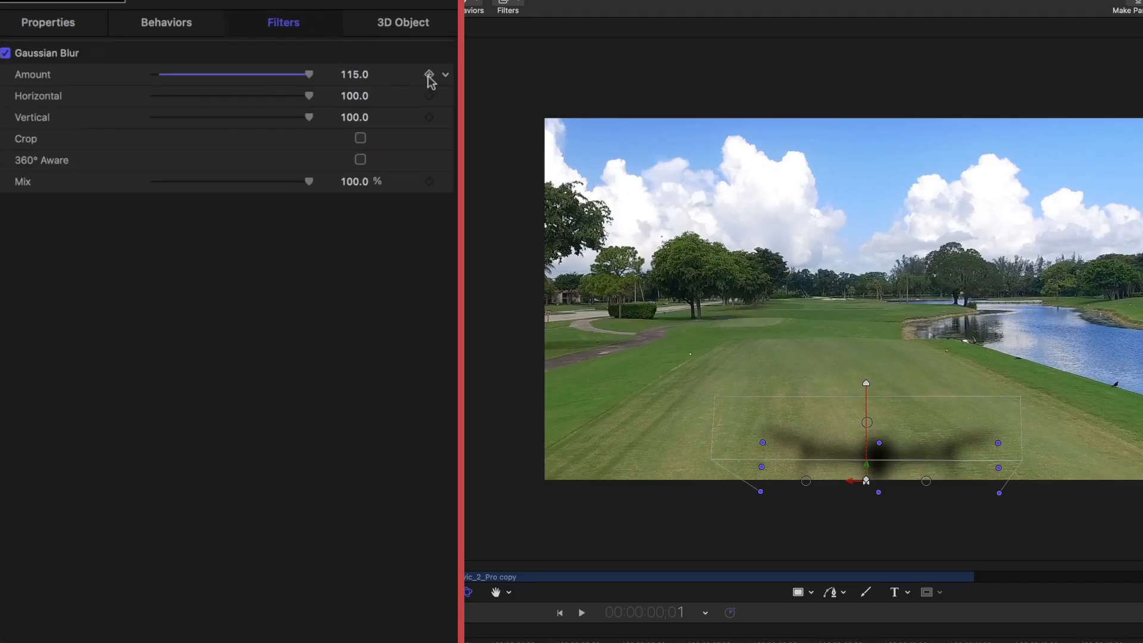
pyautogui.click(429, 75)
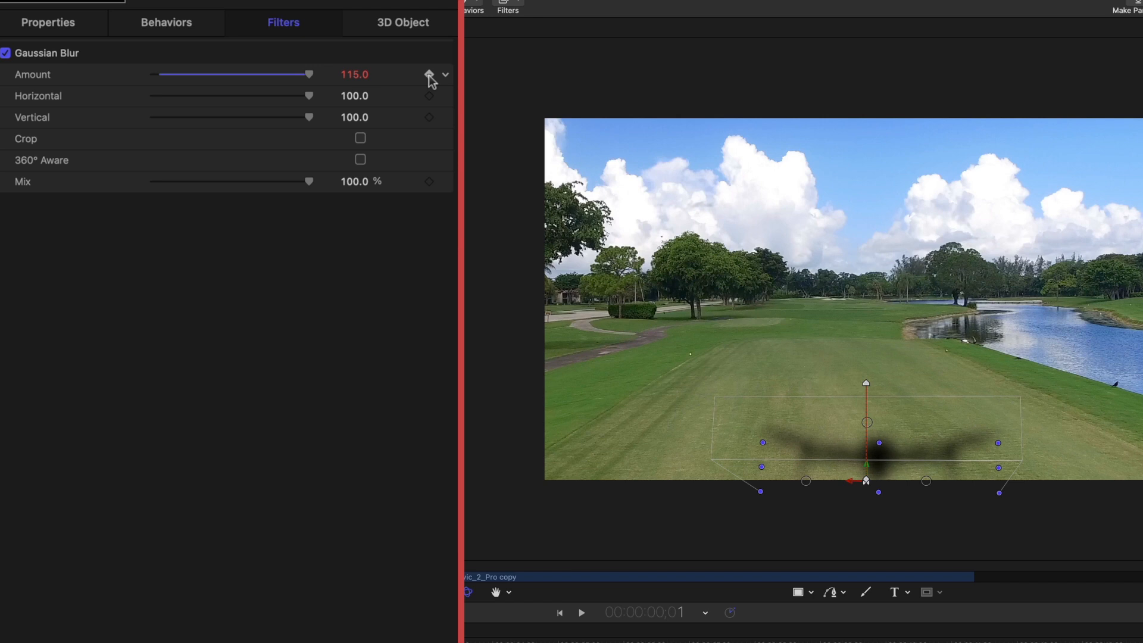
# - At frame 15, lower the blur Amount to about 36
pyautogui.click(48, 22)
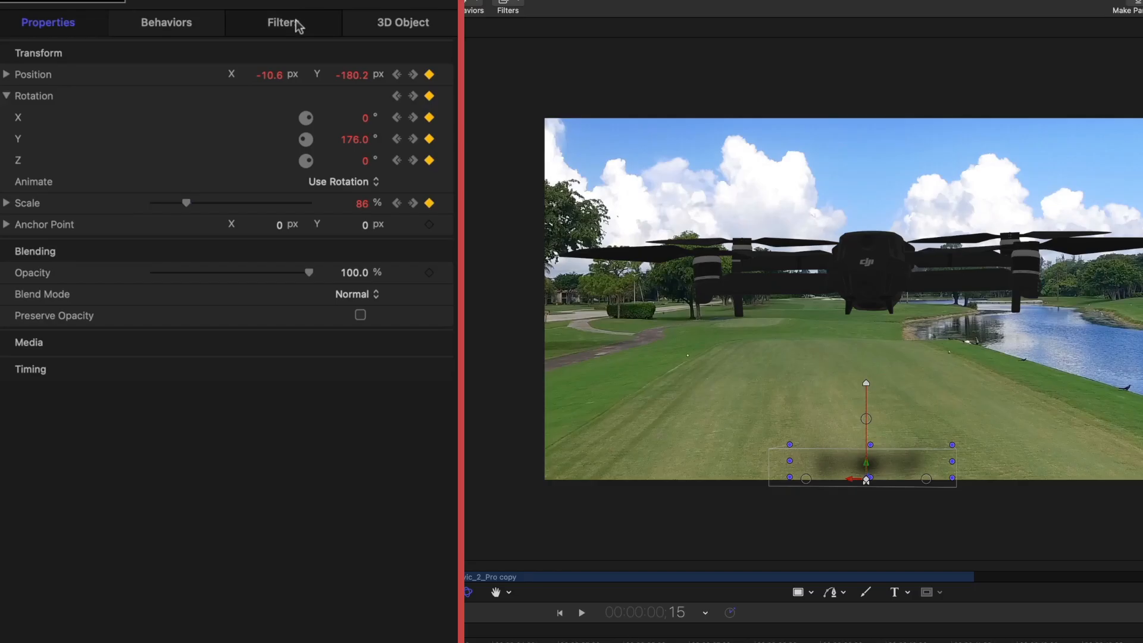
pyautogui.click(283, 22)
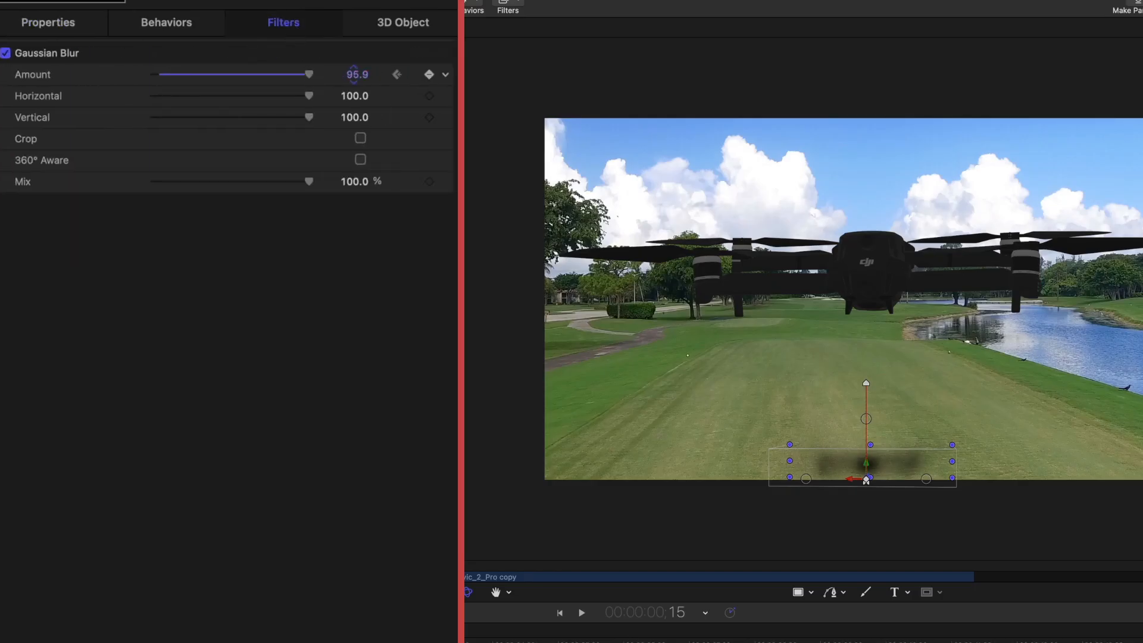
pyautogui.moveTo(307, 73); pyautogui.dragTo(240, 73)
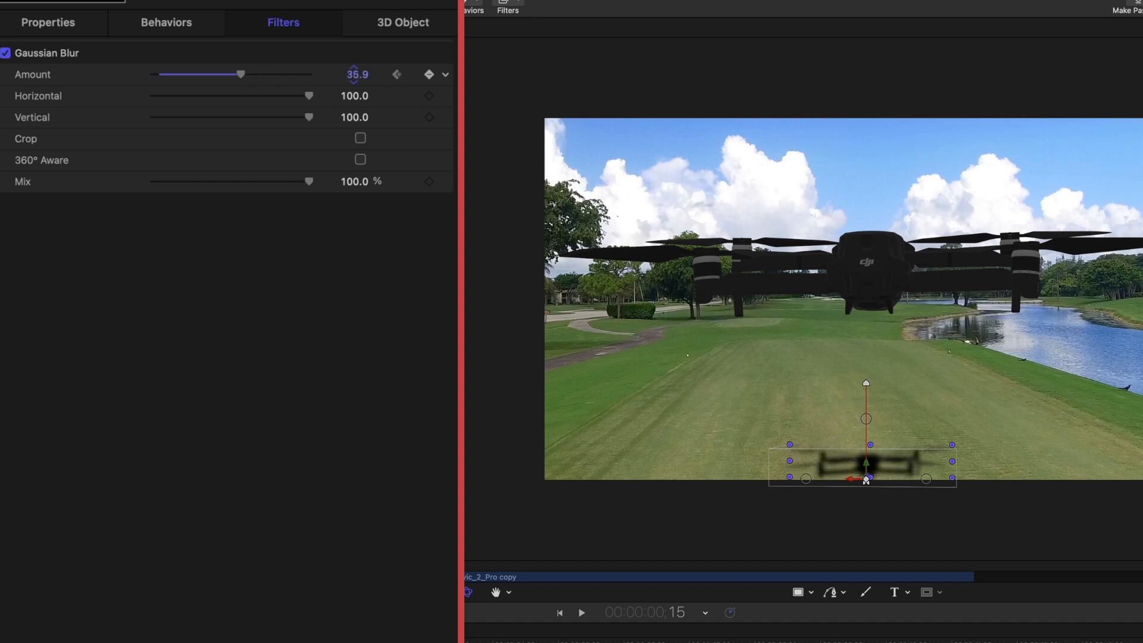
pyautogui.moveTo(241, 74); pyautogui.dragTo(262, 74)
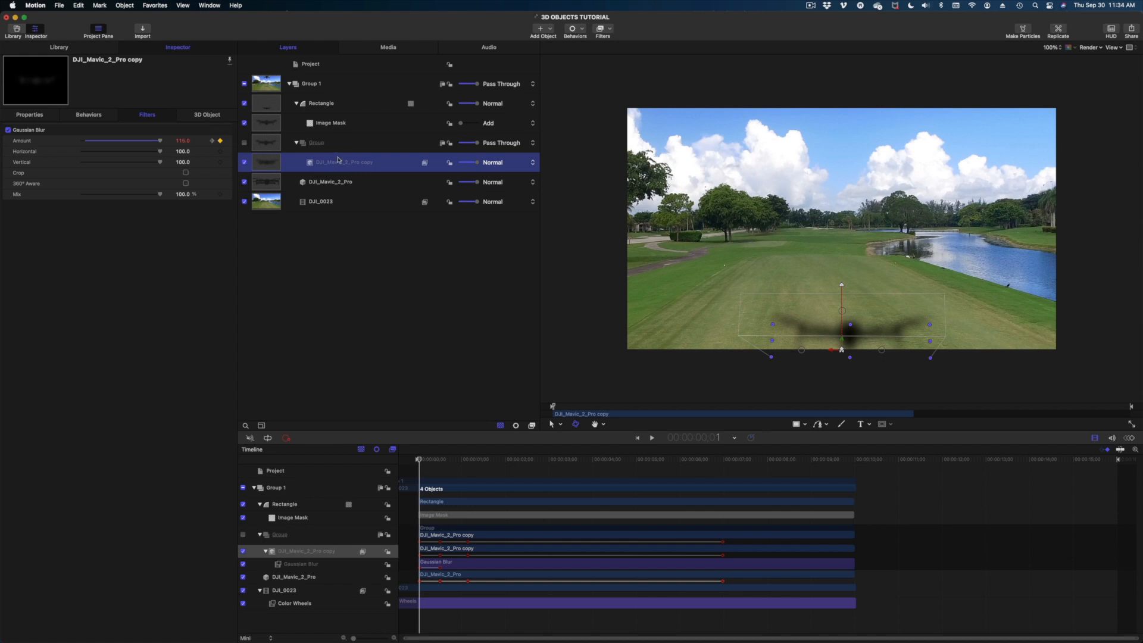
pyautogui.moveTo(112, 93)
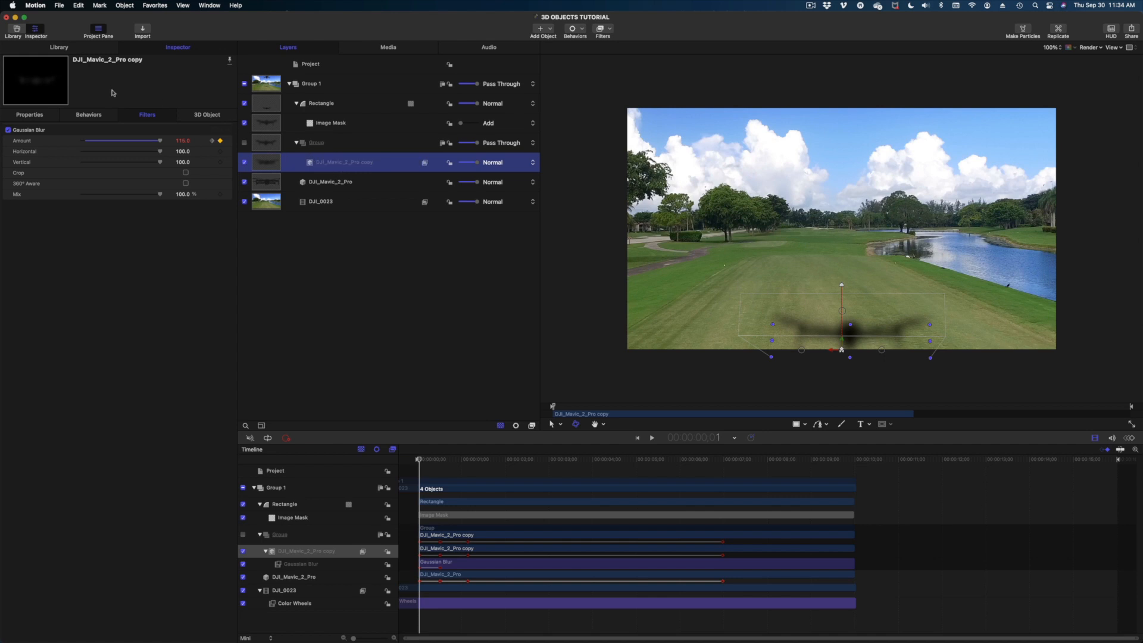
# - In Properties, keyframe Opacity at 100% on frame 1 and about 79% at frame 15
pyautogui.click(28, 114)
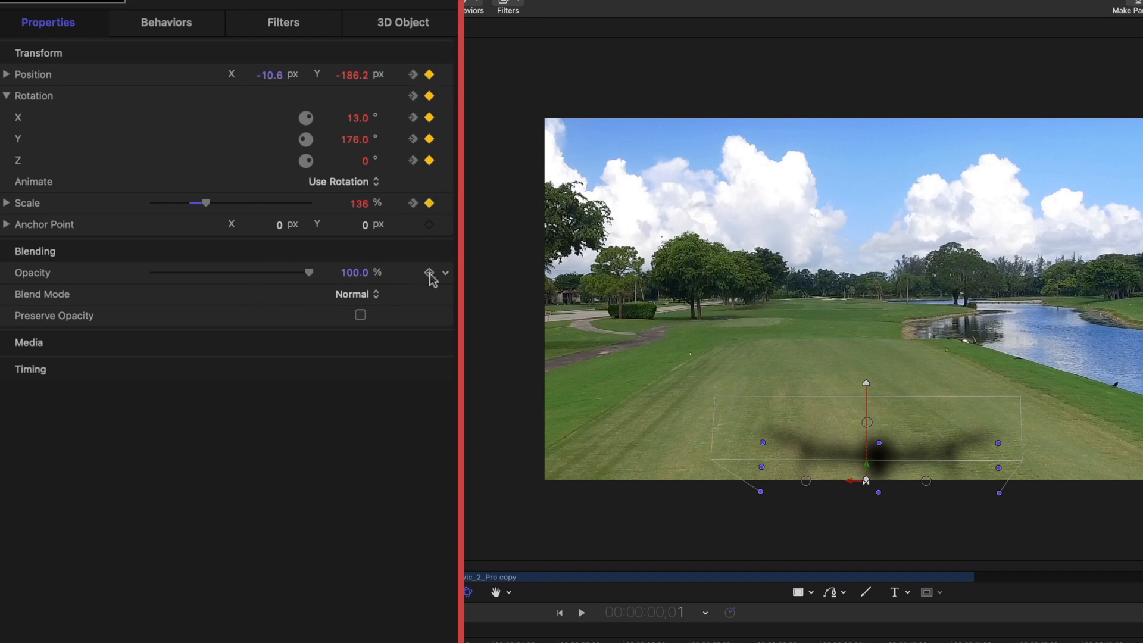
pyautogui.moveTo(308, 272); pyautogui.dragTo(276, 272)
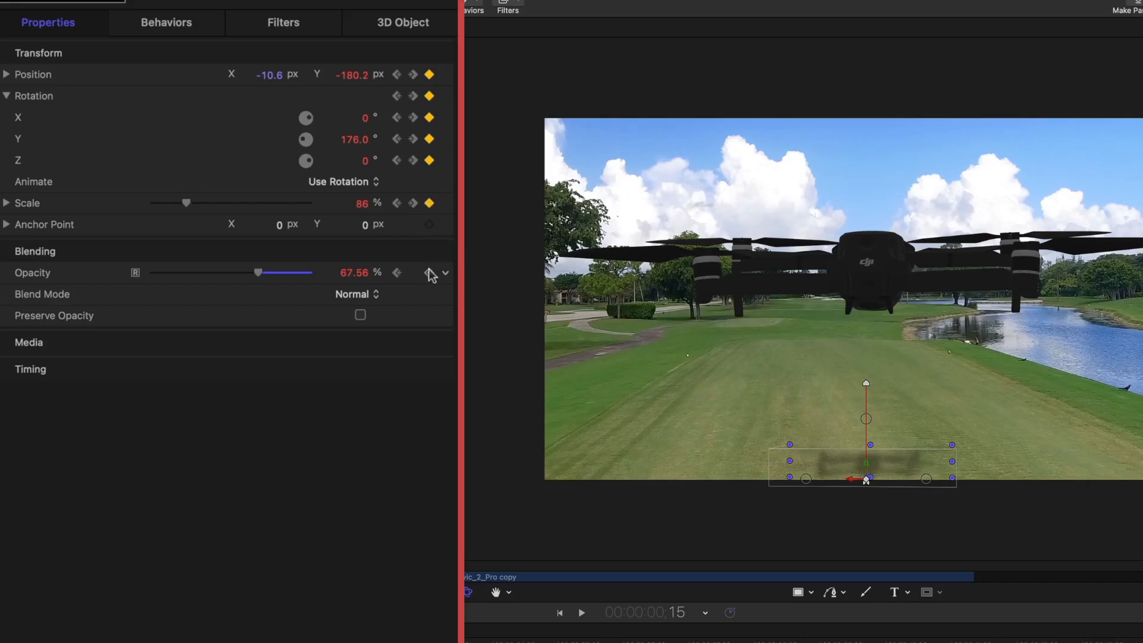
pyautogui.moveTo(258, 272); pyautogui.dragTo(275, 272)
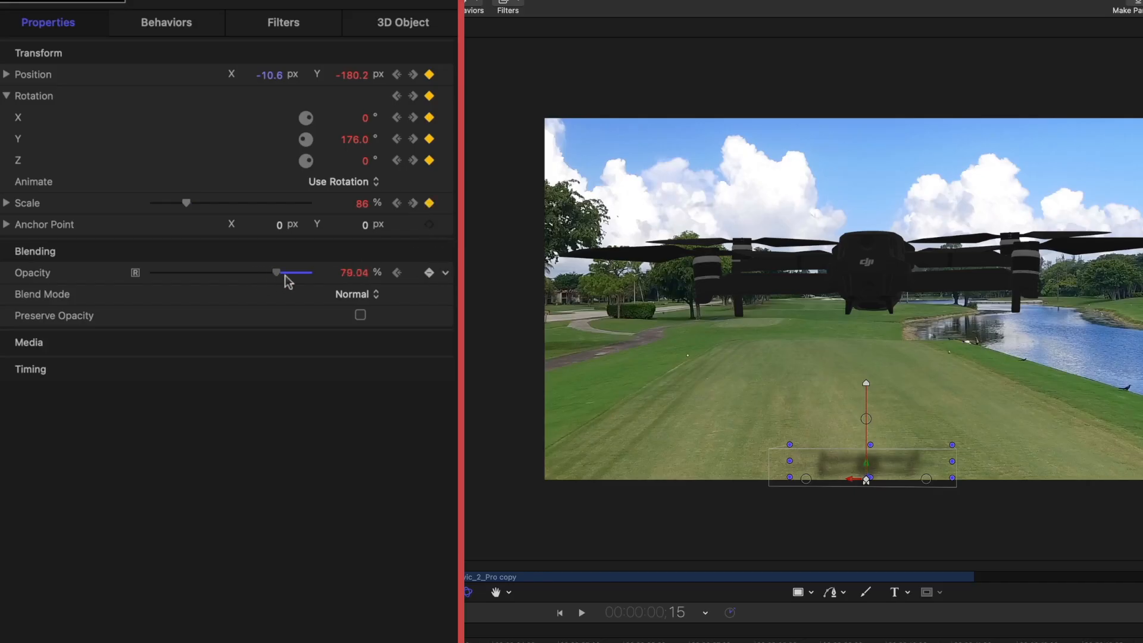